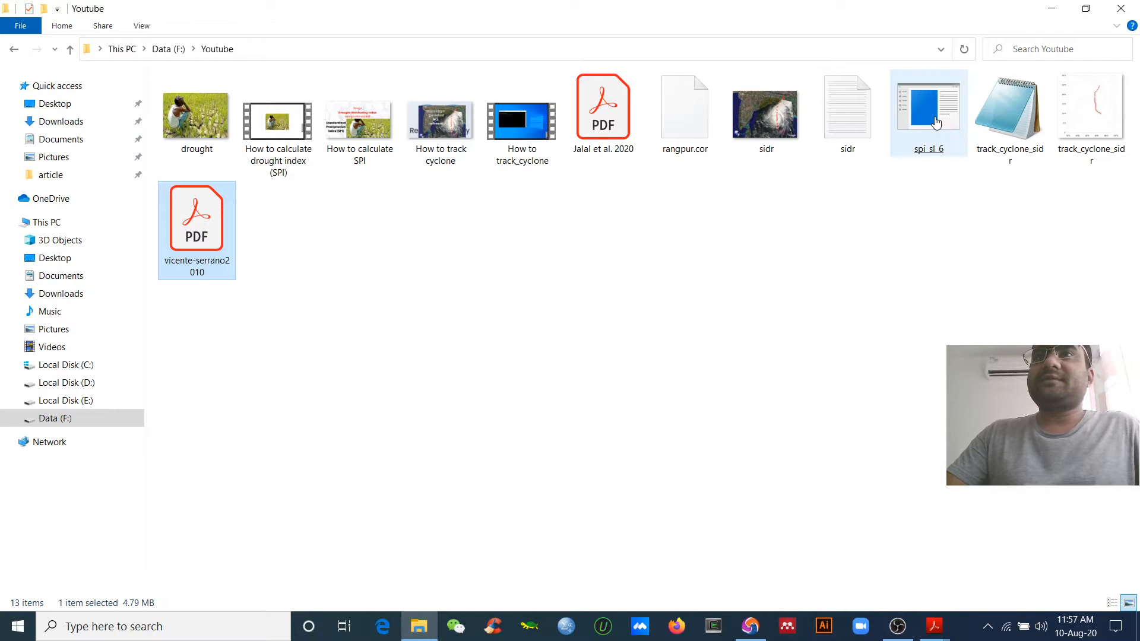
Step: Open the Jalal et al. 2020 drought indices PDF in Acrobat Reader from the Youtube folder
{"action": "double_click", "coordinate": [929, 113]}
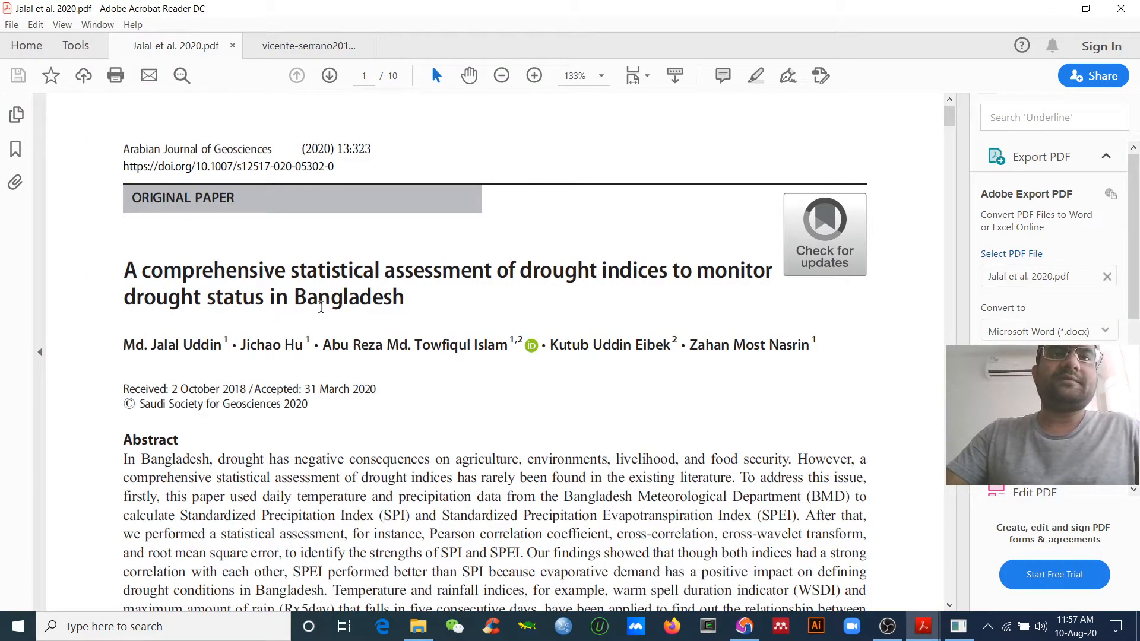
Step: Scroll the Jalal paper to the page 2 Methods passage on SPI software
{"action": "scroll", "scroll_direction": "down", "scroll_amount": 3}
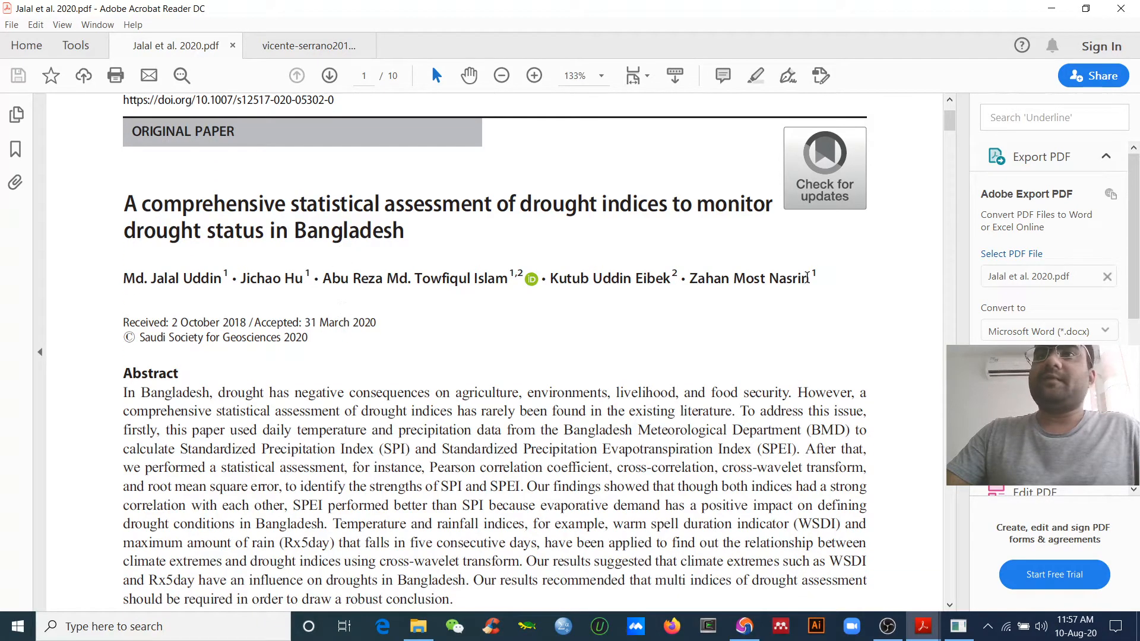
{"action": "left_click_drag", "start_coordinate": [949, 102], "coordinate": [949, 182]}
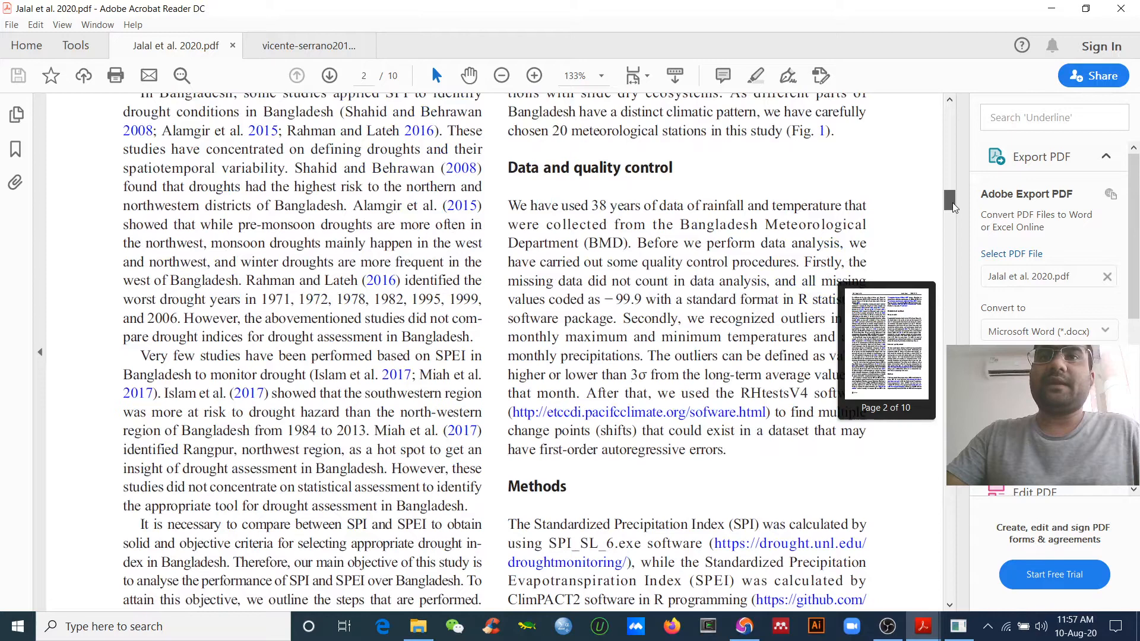
{"action": "scroll", "scroll_direction": "down", "scroll_amount": 3}
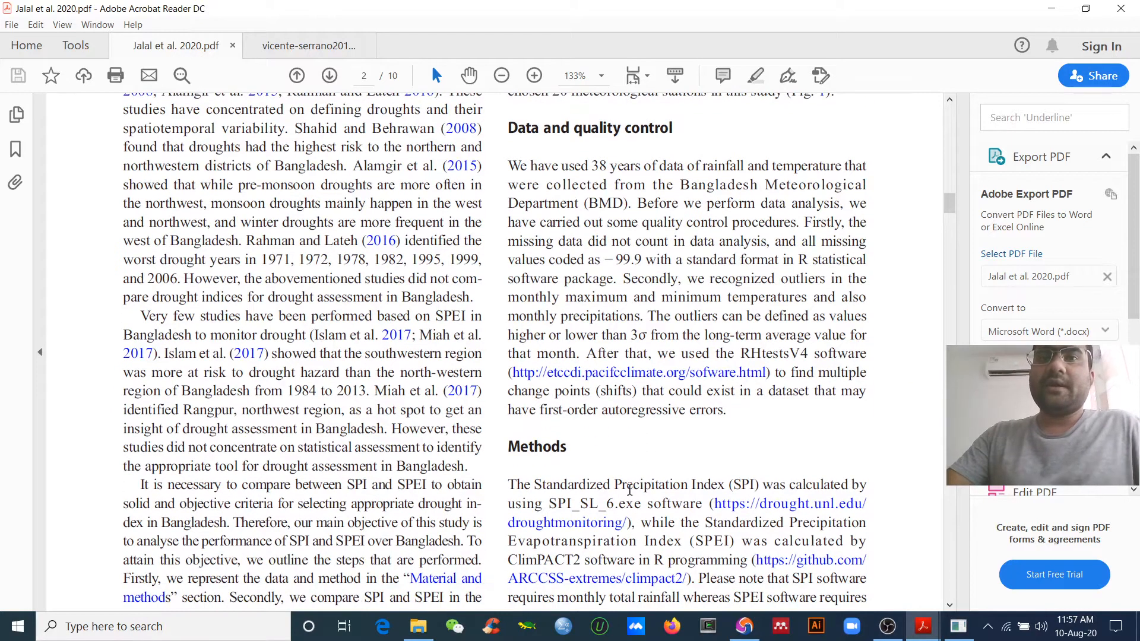
{"action": "mouse_move", "coordinate": [742, 513]}
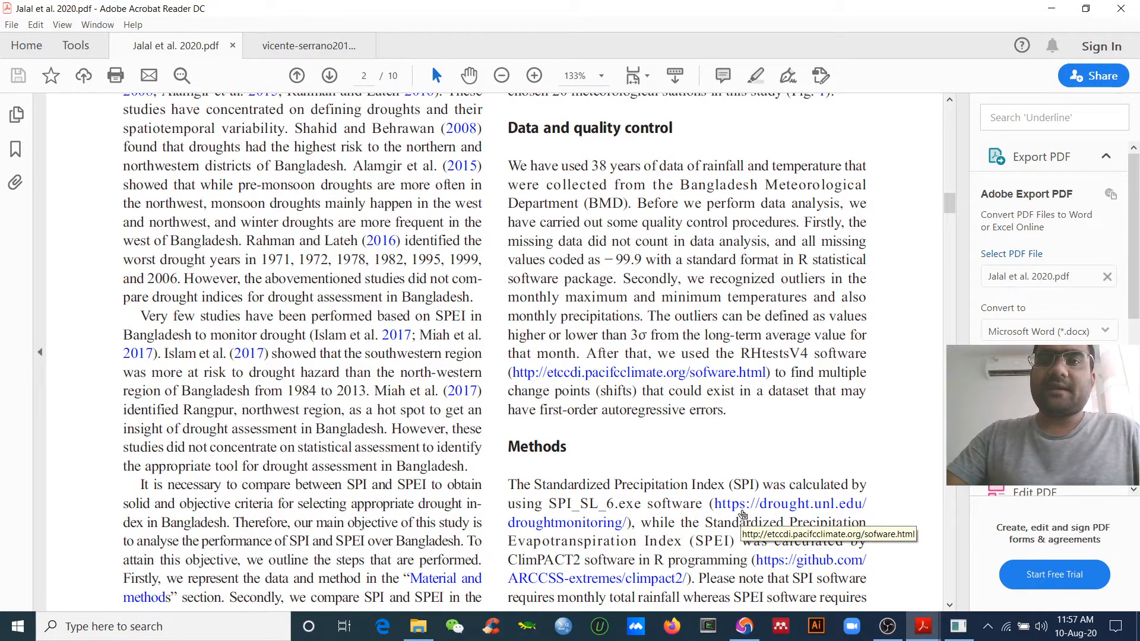
{"action": "mouse_move", "coordinate": [900, 590]}
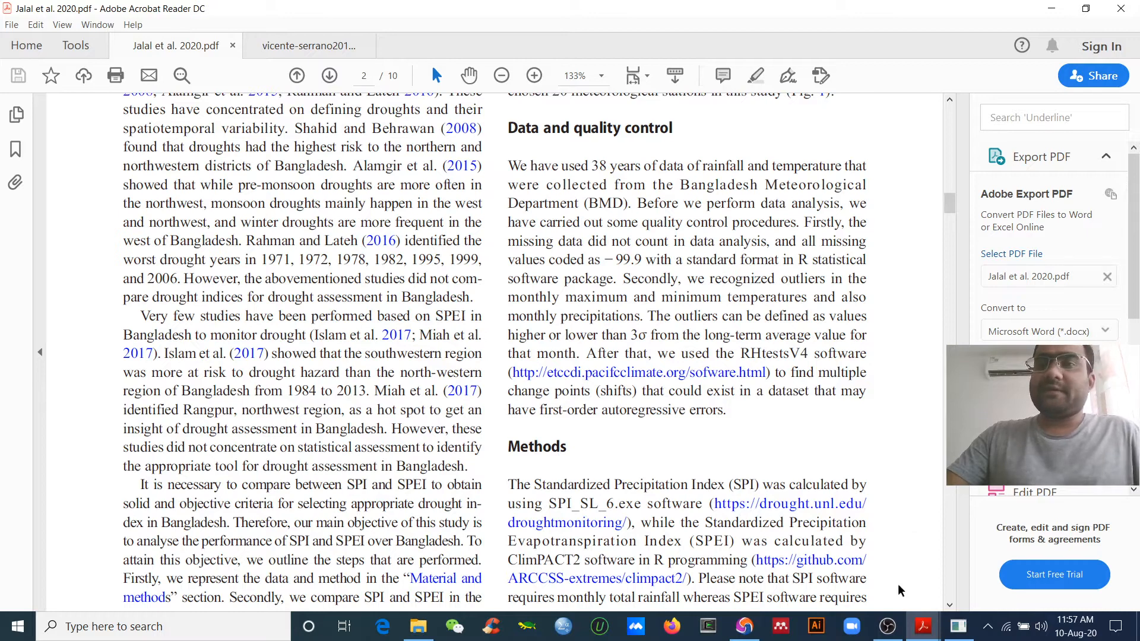
{"action": "mouse_move", "coordinate": [618, 509]}
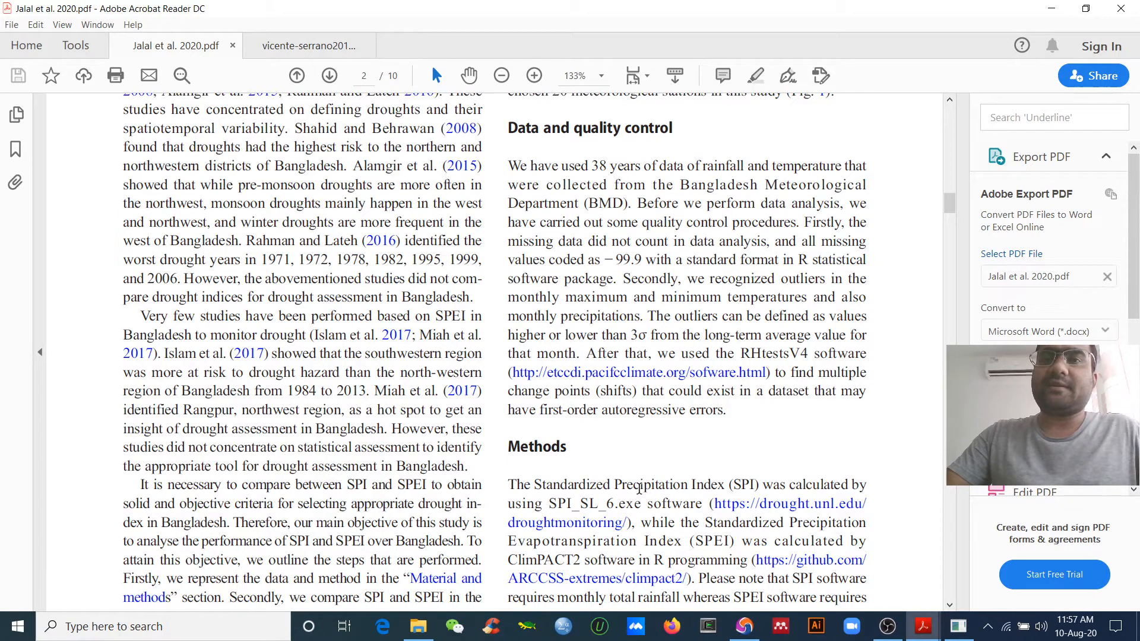
{"action": "scroll", "scroll_direction": "down", "scroll_amount": 3}
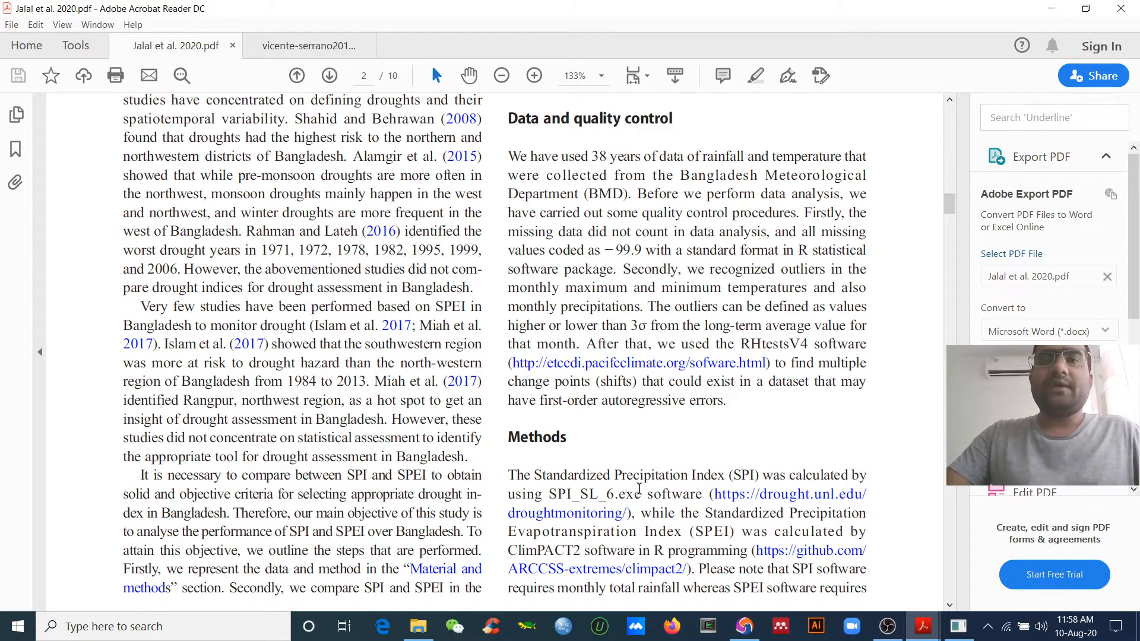
{"action": "scroll", "scroll_direction": "down", "scroll_amount": 3}
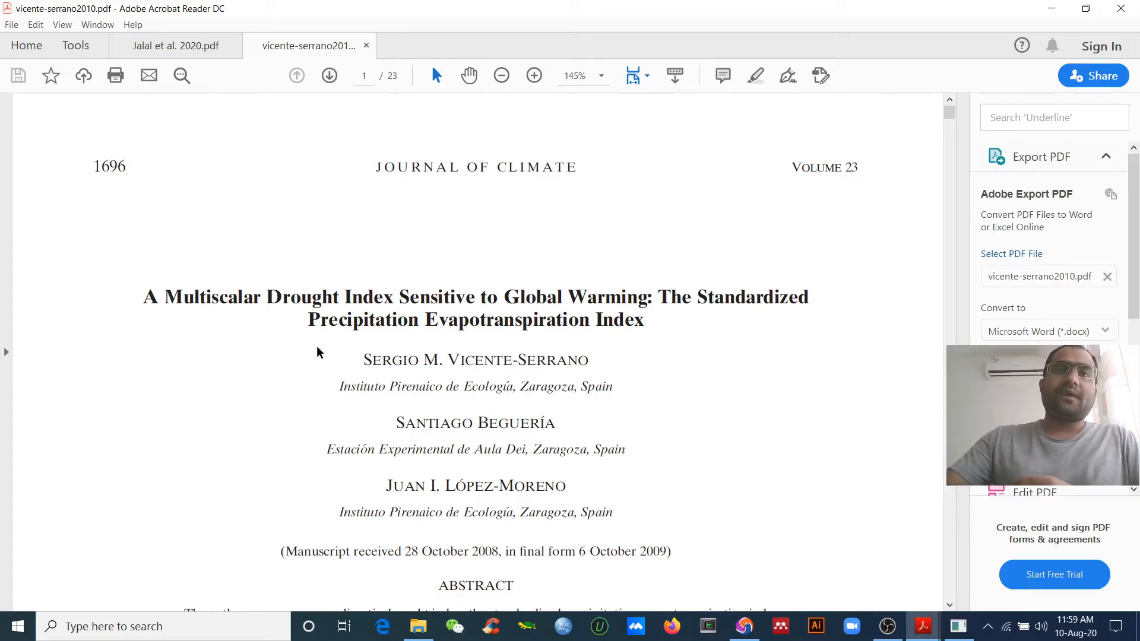
Step: Navigate the Vicente-Serrano SPEI paper to page 7's aggregation and L-moment formulas
{"action": "scroll", "scroll_direction": "down", "scroll_amount": 3}
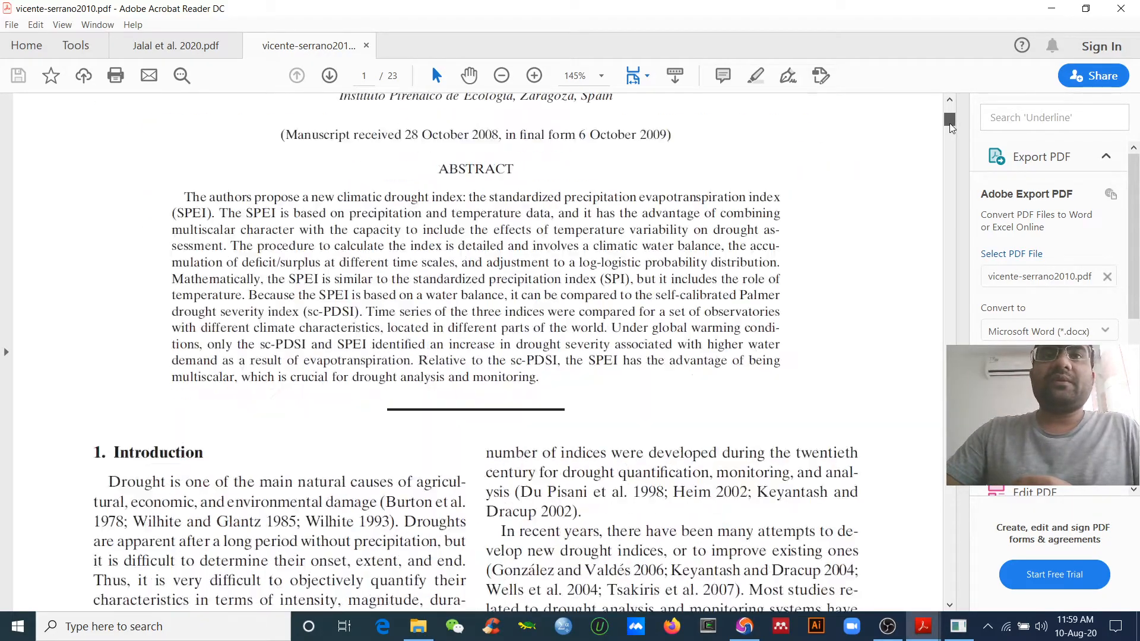
{"action": "left_click_drag", "start_coordinate": [949, 122], "coordinate": [949, 178]}
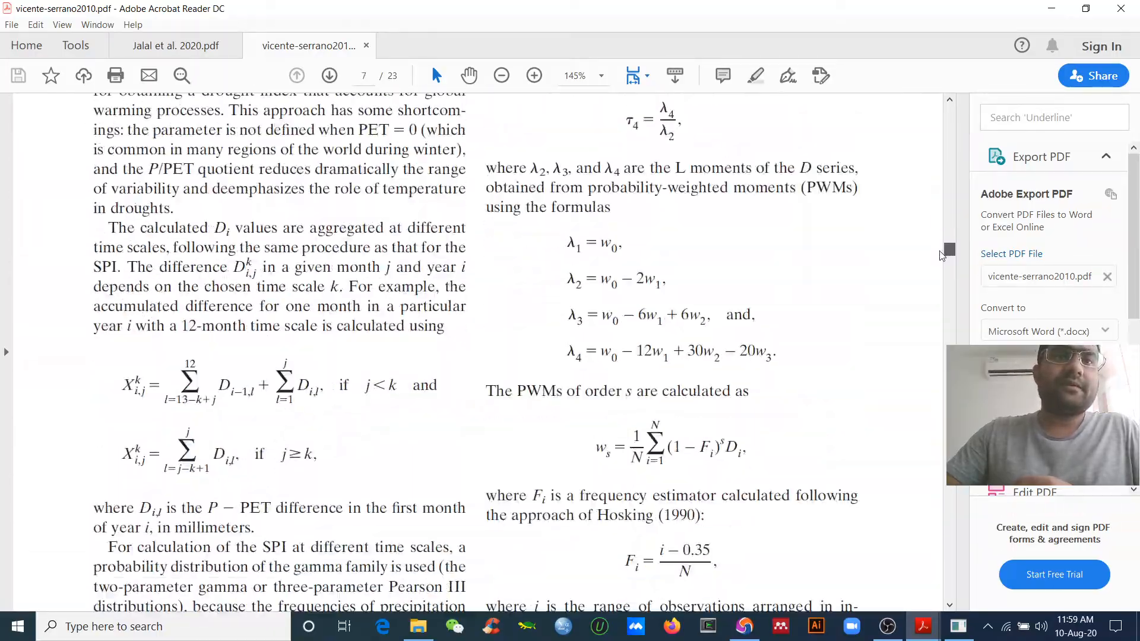
{"action": "scroll", "scroll_direction": "down", "scroll_amount": 3}
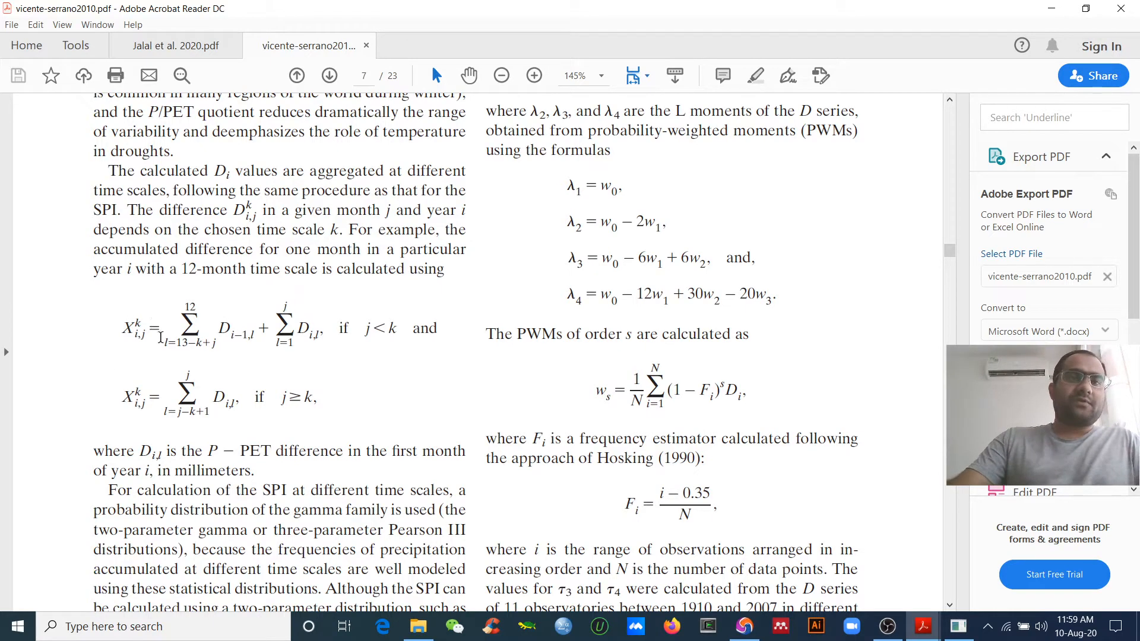
{"action": "mouse_move", "coordinate": [84, 389]}
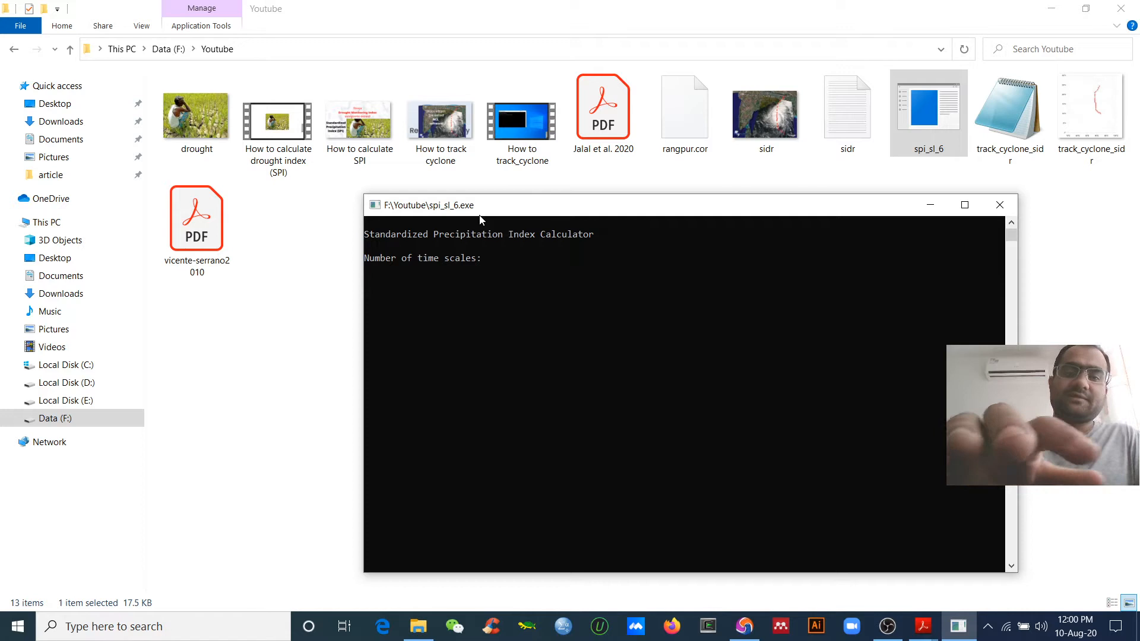
Step: Enter 3 time scales of 3, 6 and 12 months in SPI_SL_6
{"action": "type", "text": "3"}
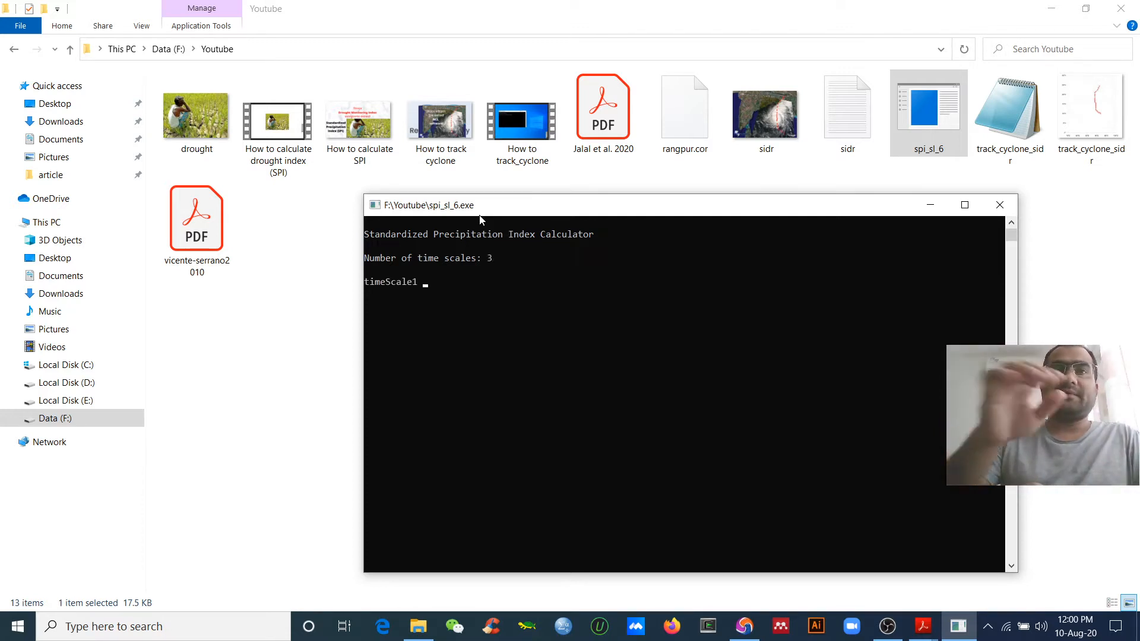
{"action": "type", "text": "3"}
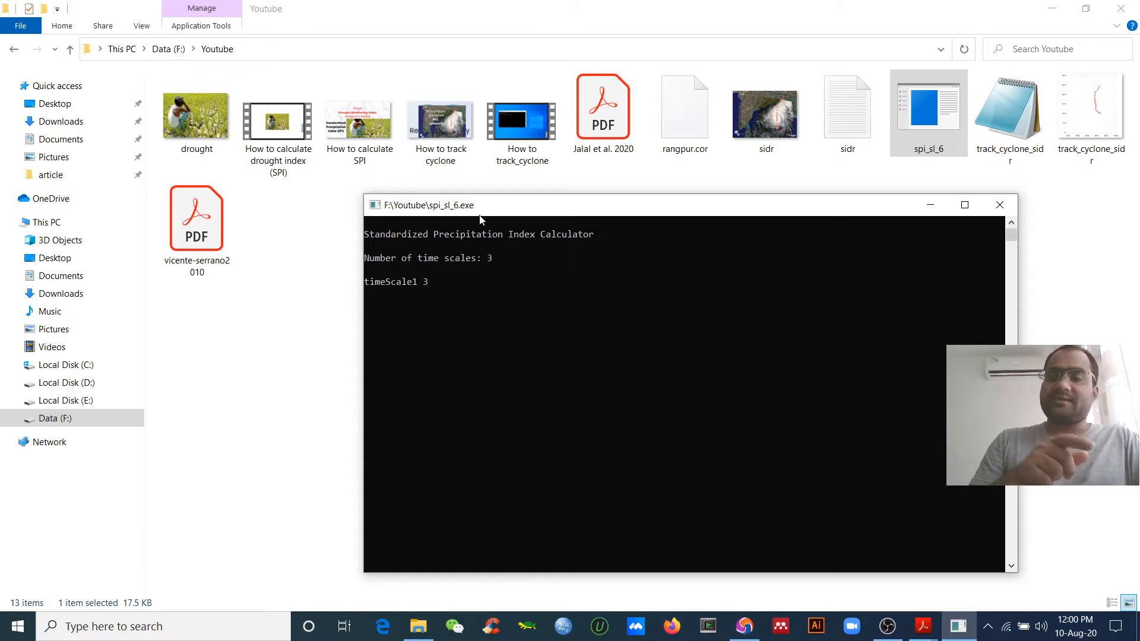
{"action": "key", "text": "enter"}
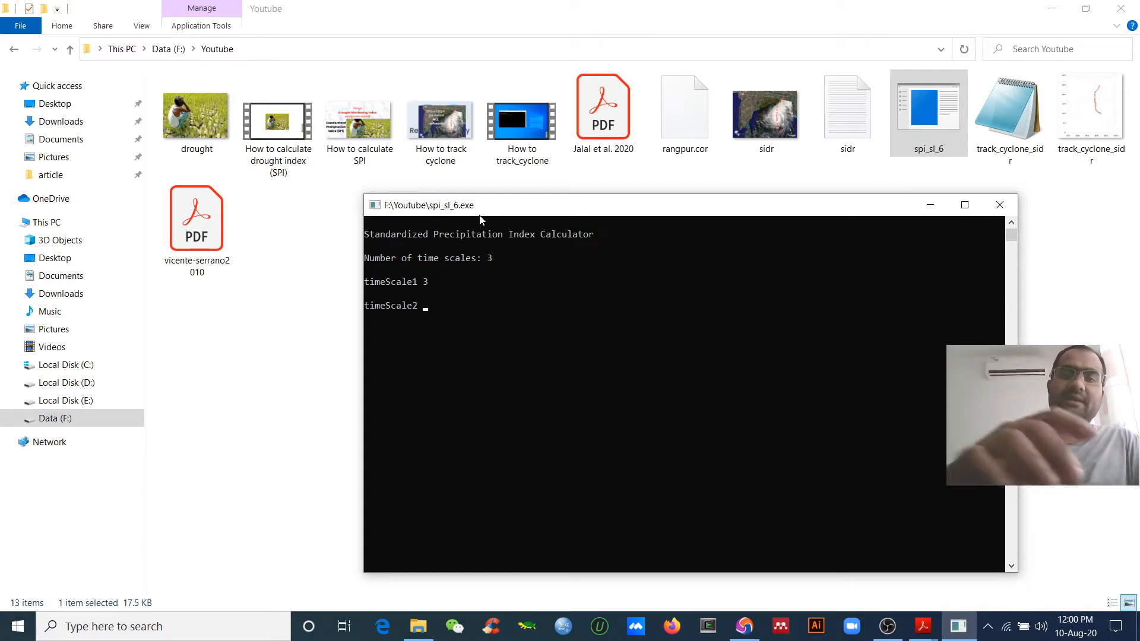
{"action": "type", "text": "6"}
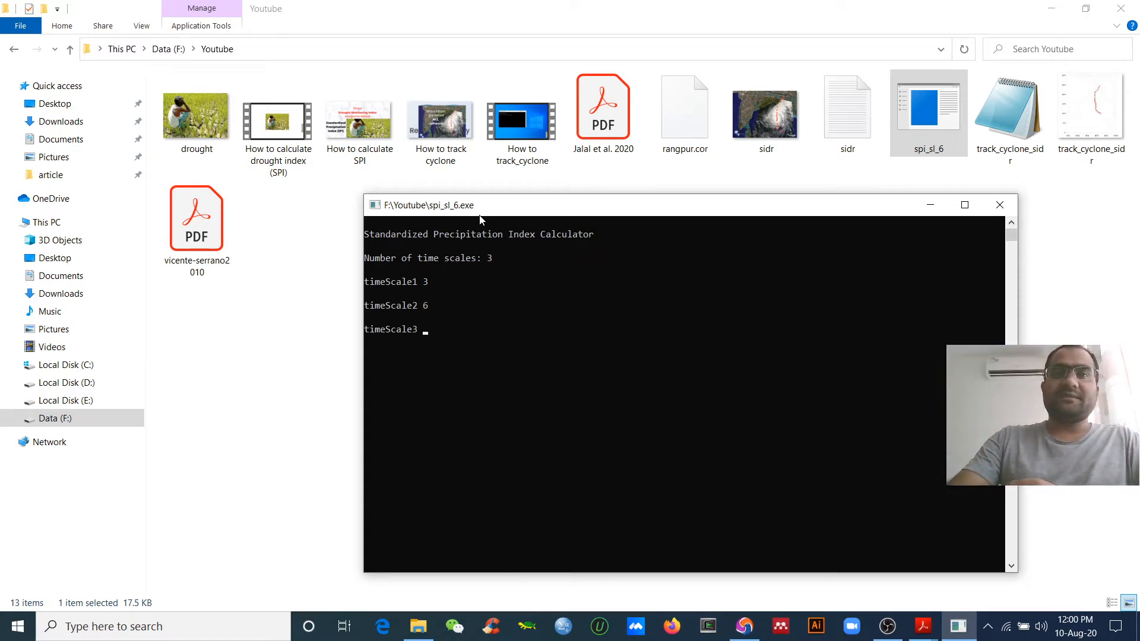
{"action": "type", "text": "12"}
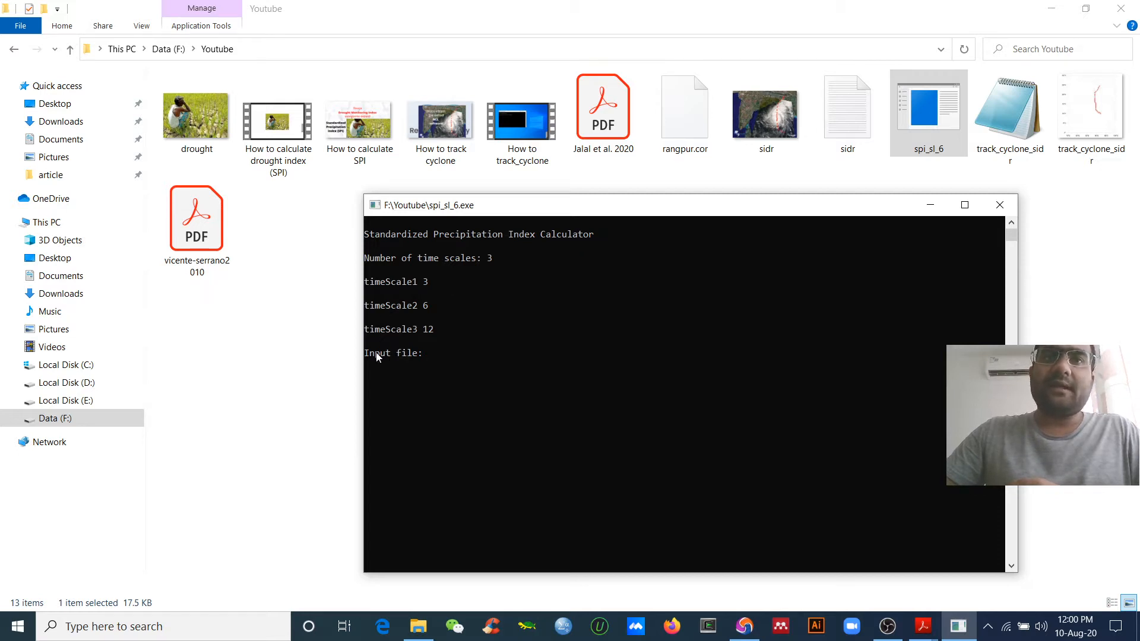
{"action": "mouse_move", "coordinate": [627, 224]}
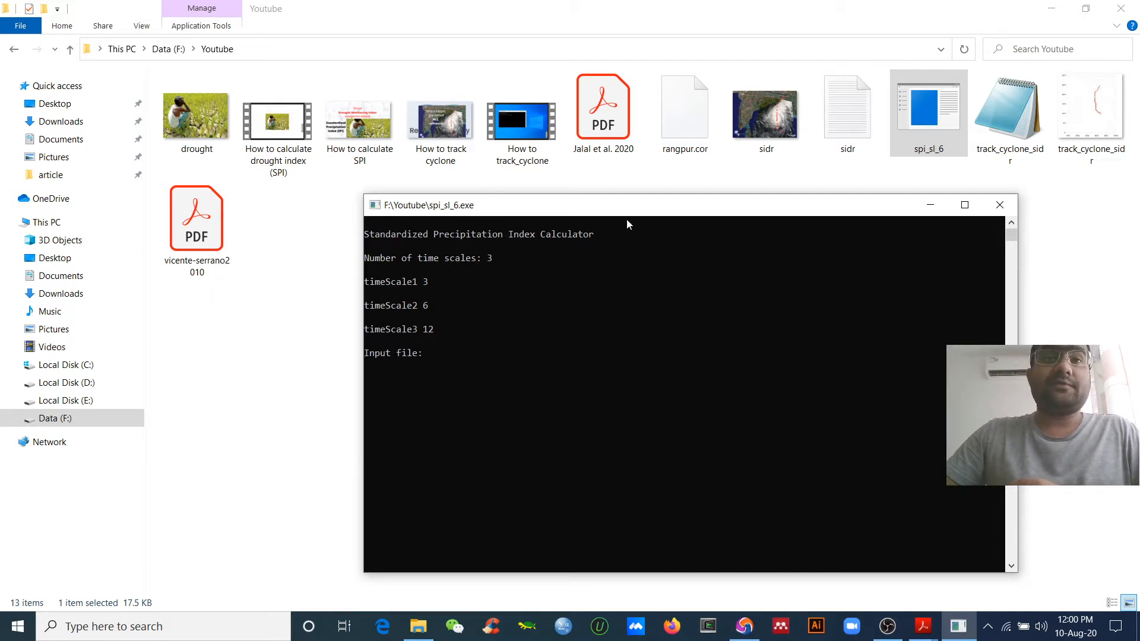
Step: Open rangpur.cor in Notepad++ from its right-click menu
{"action": "right_click", "coordinate": [684, 109]}
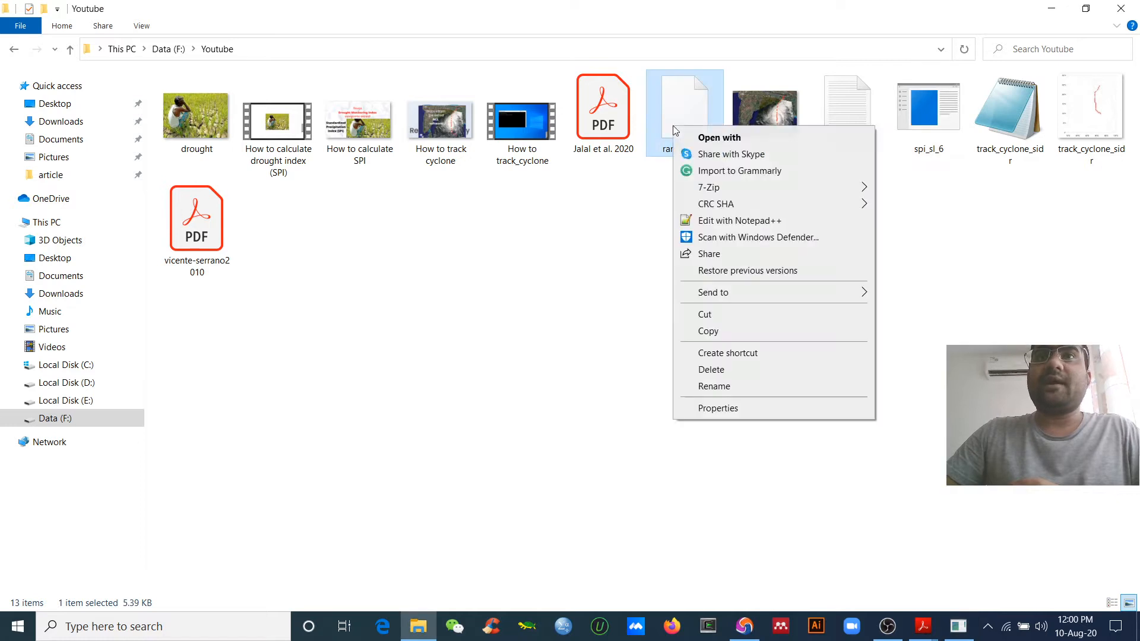
{"action": "left_click", "coordinate": [739, 220]}
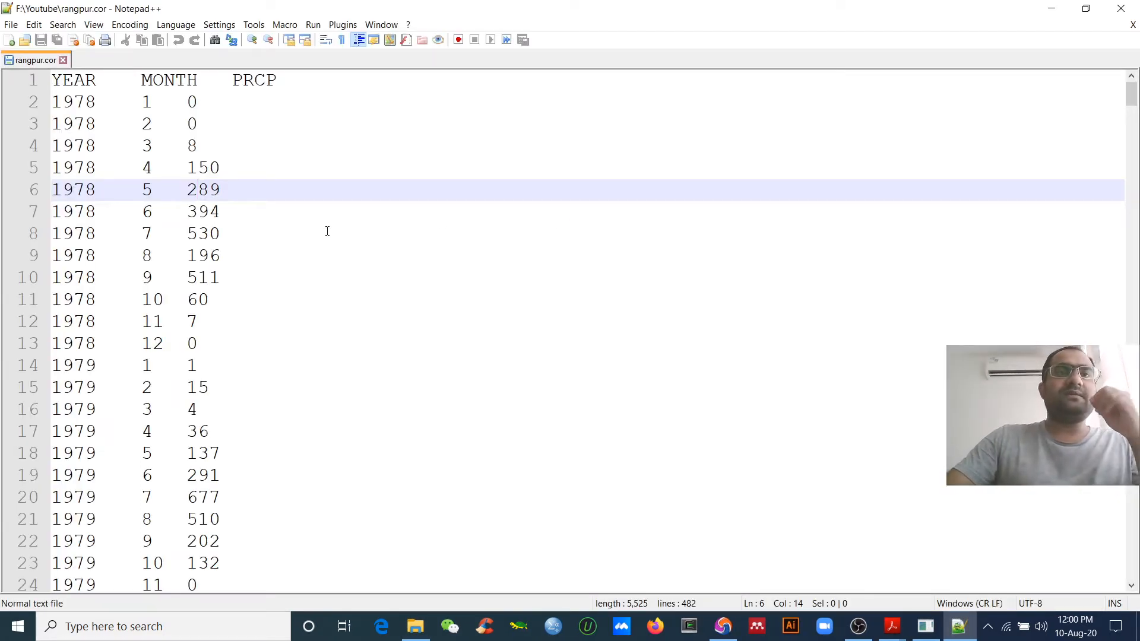
Step: Review the YEAR, MONTH, PRCP rainfall rows in rangpur.cor, including April and May 1978
{"action": "left_click", "coordinate": [220, 211]}
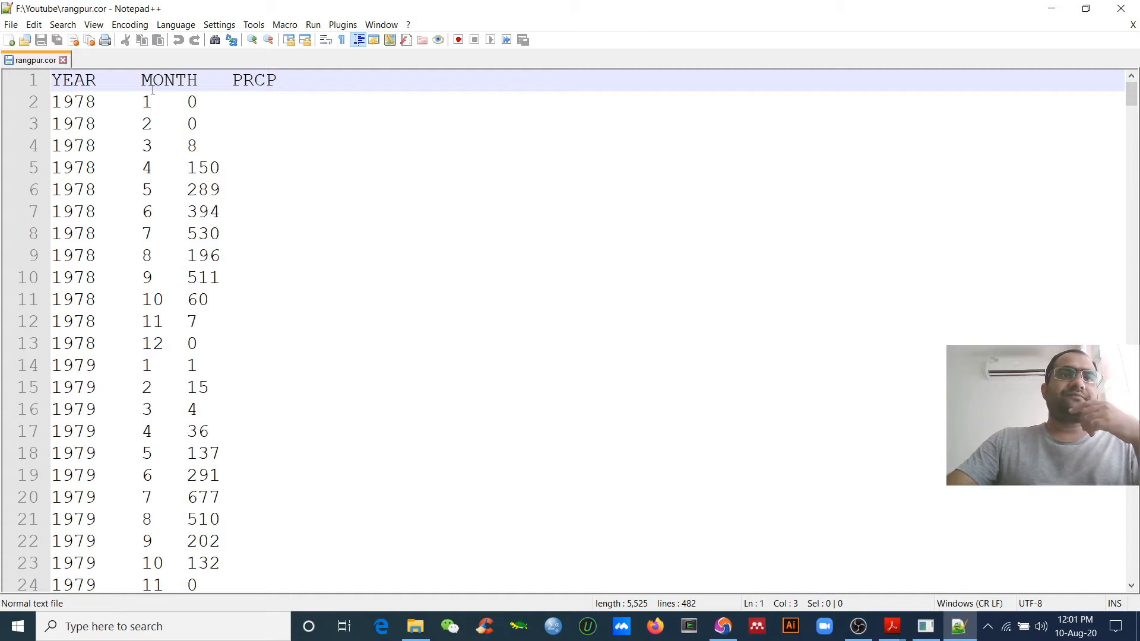
{"action": "double_click", "coordinate": [168, 80]}
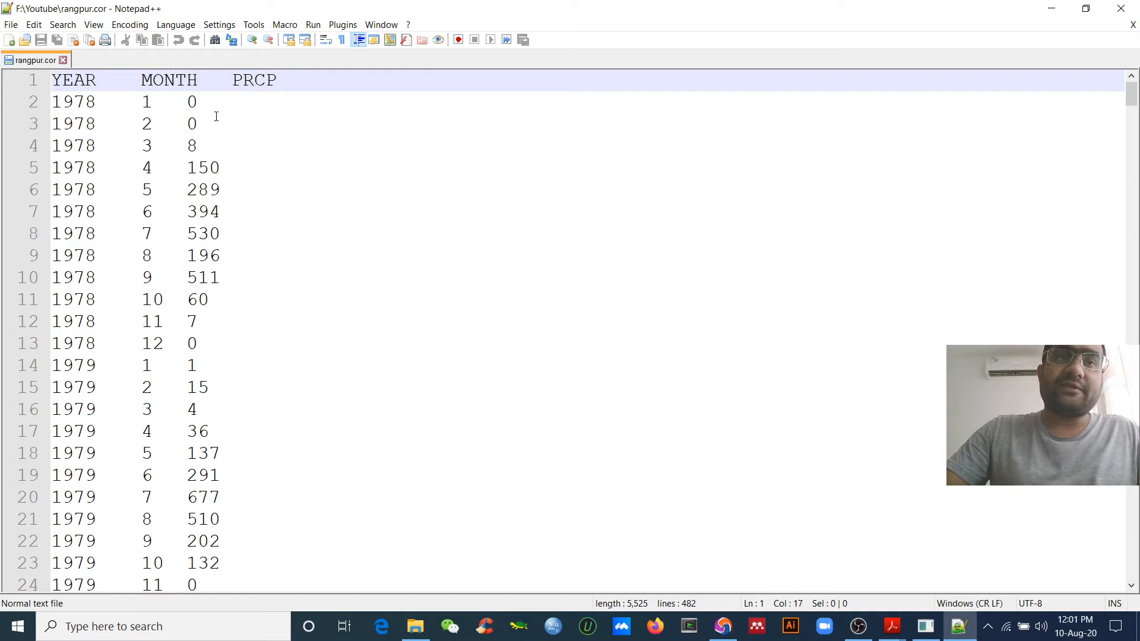
{"action": "left_click", "coordinate": [197, 146]}
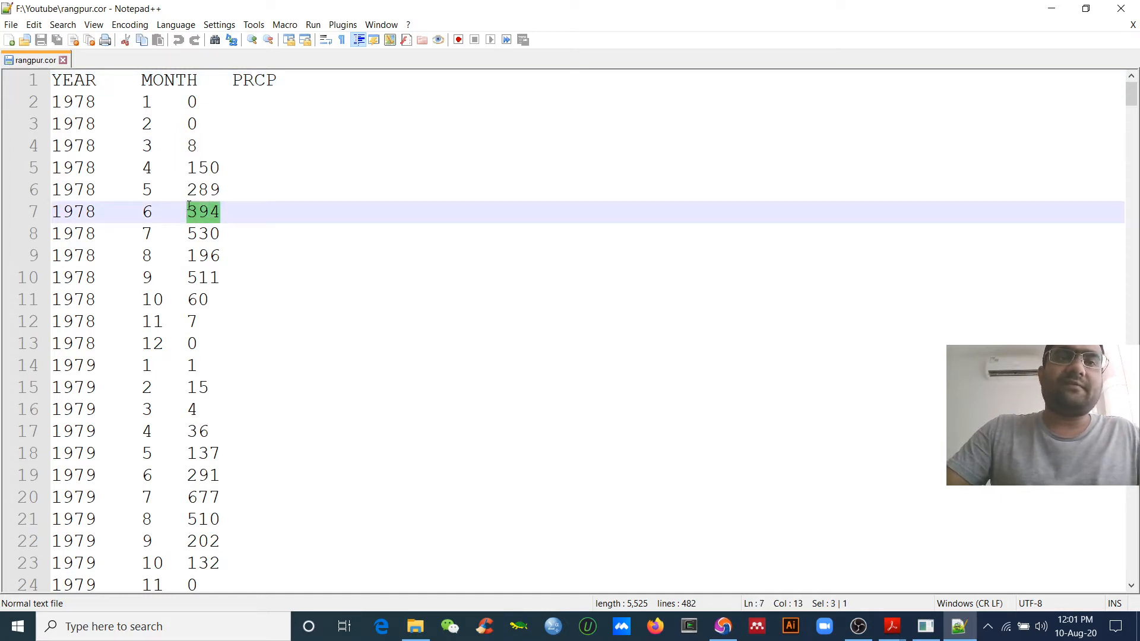
{"action": "left_click", "coordinate": [226, 180]}
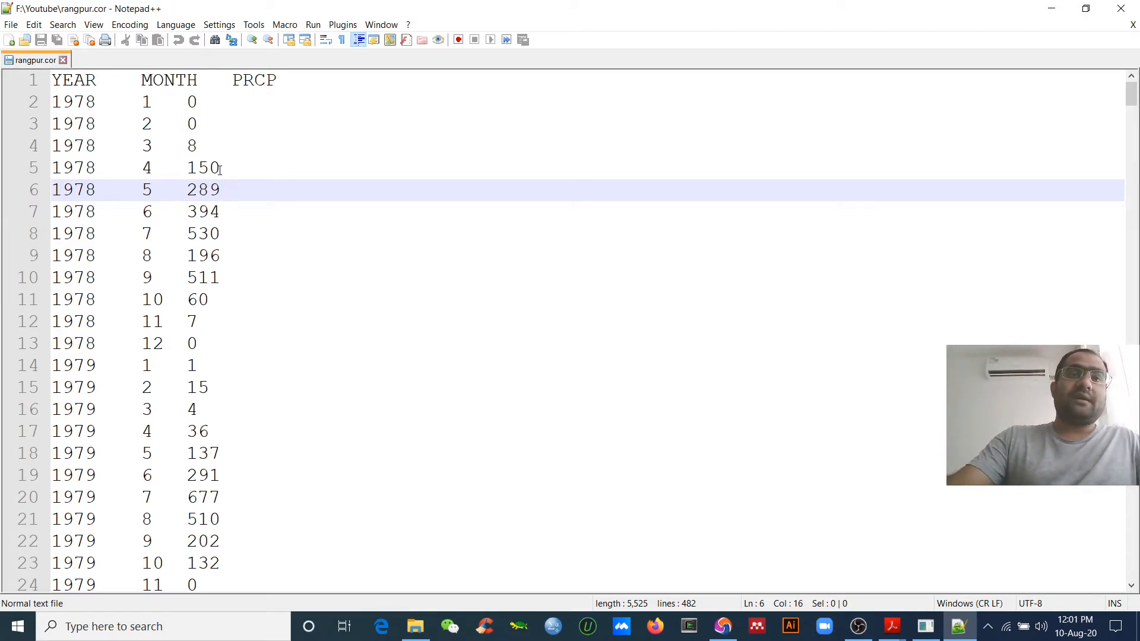
{"action": "left_click", "coordinate": [218, 168]}
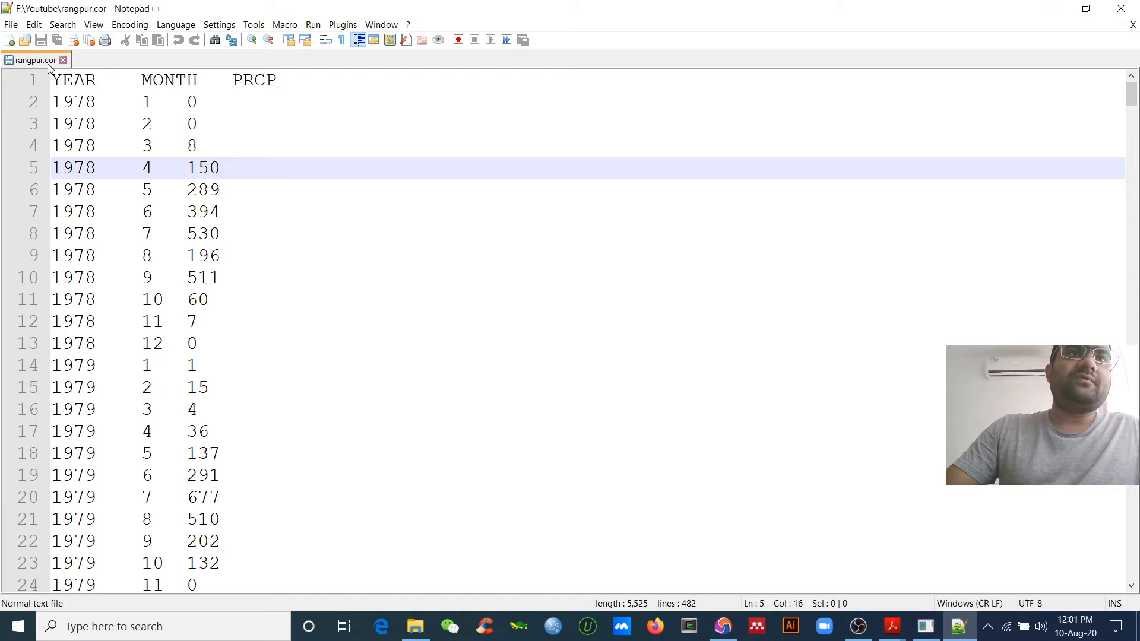
{"action": "mouse_move", "coordinate": [36, 60]}
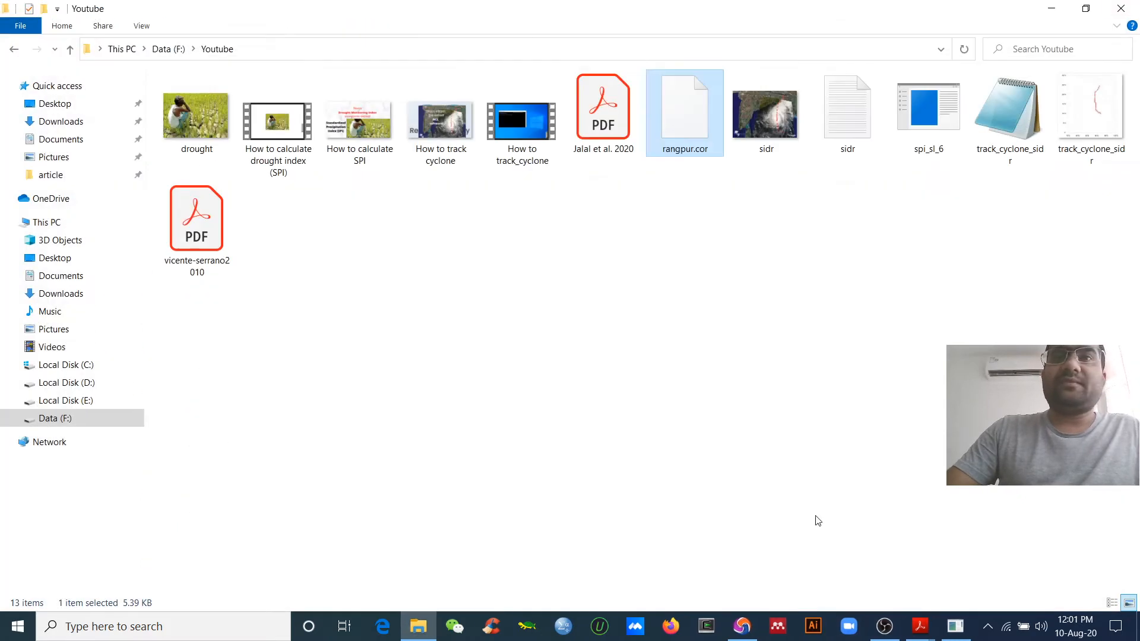
Step: Start spi_sl_6.exe and give rangpur.cor as the input file
{"action": "double_click", "coordinate": [928, 108]}
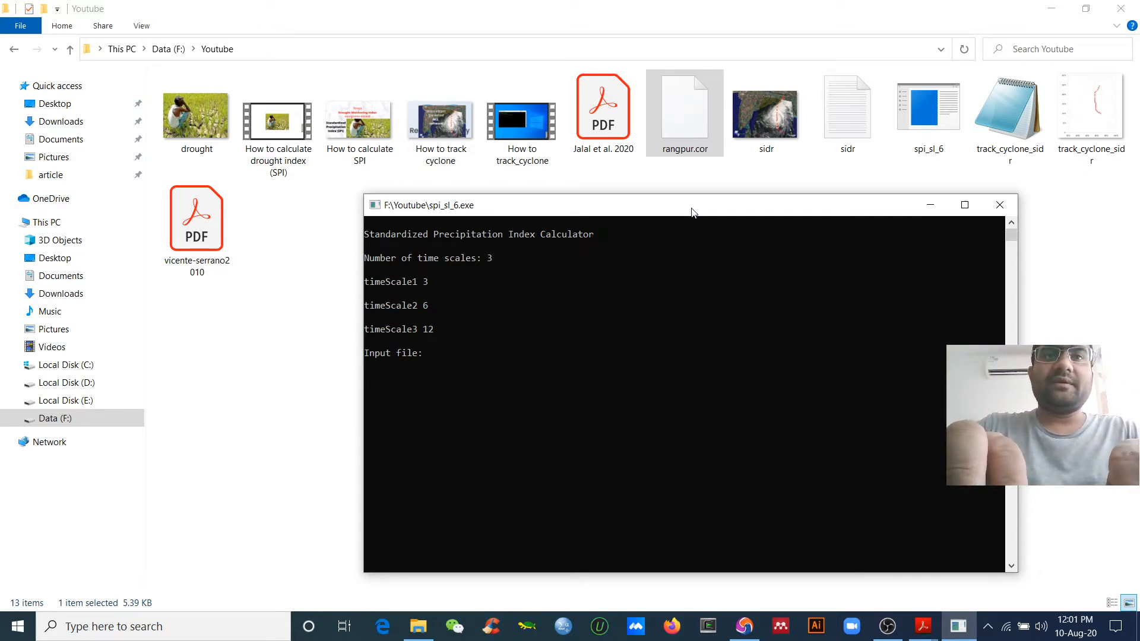
{"action": "type", "text": "rangpur."}
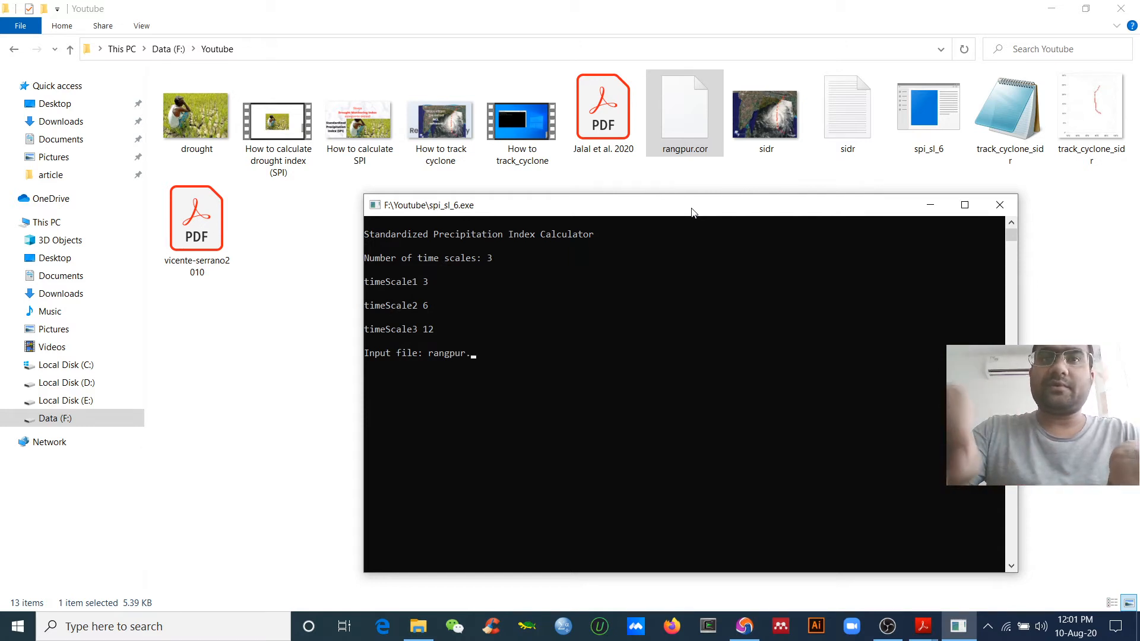
{"action": "type", "text": "cor"}
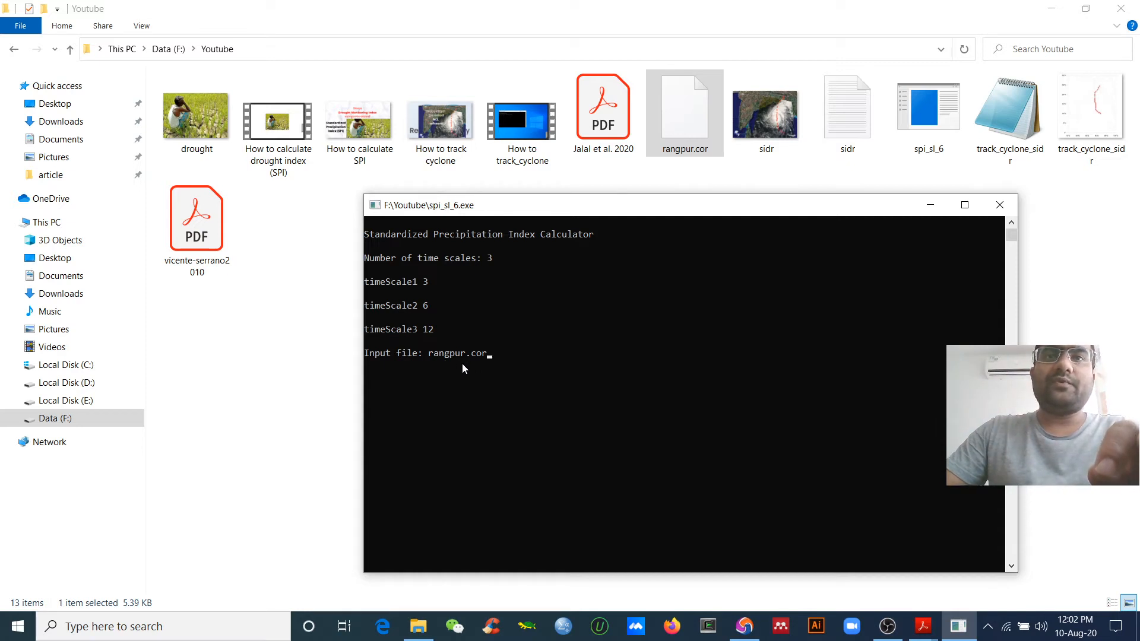
{"action": "key", "text": "enter"}
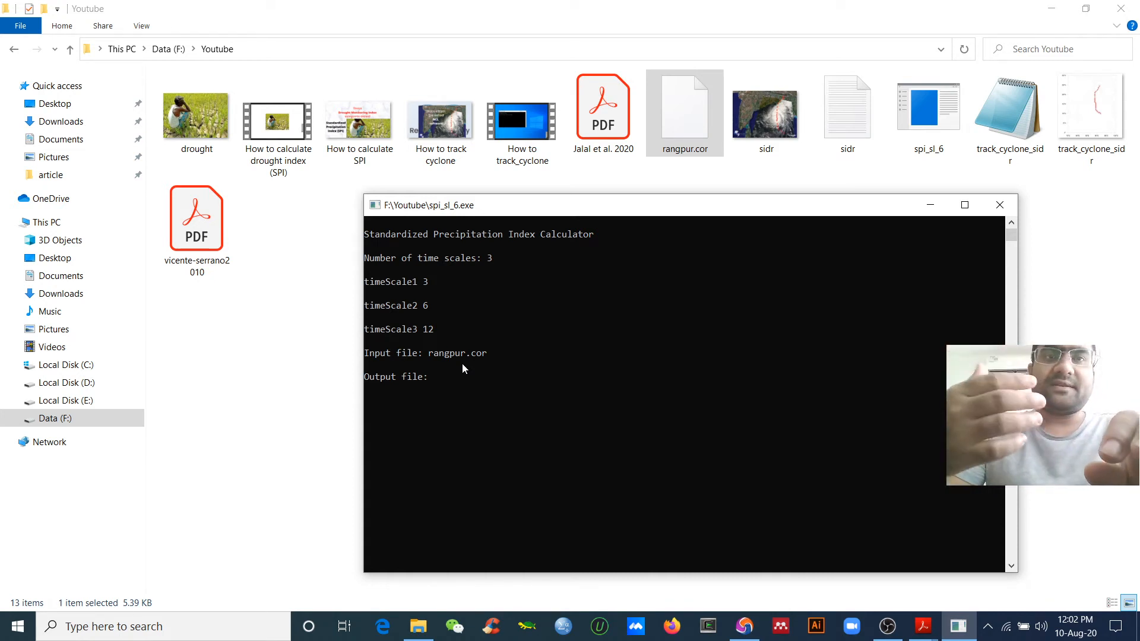
Step: Name the output SPI_rangpur.txt and locate the new file in the Youtube folder
{"action": "type", "text": "SPI_"}
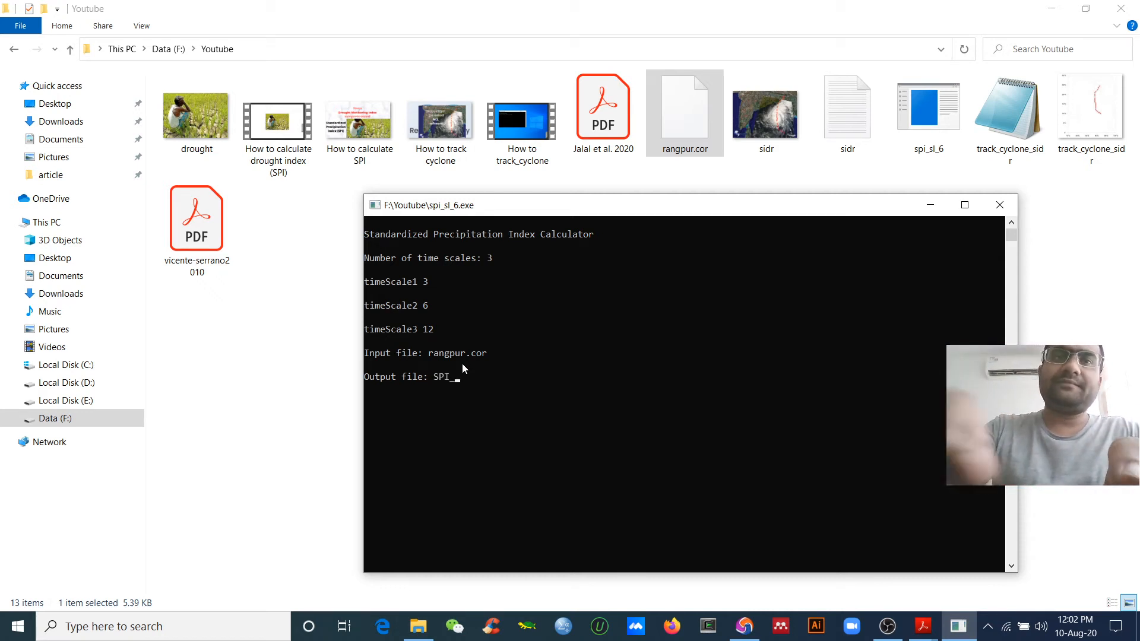
{"action": "type", "text": "rangpur"}
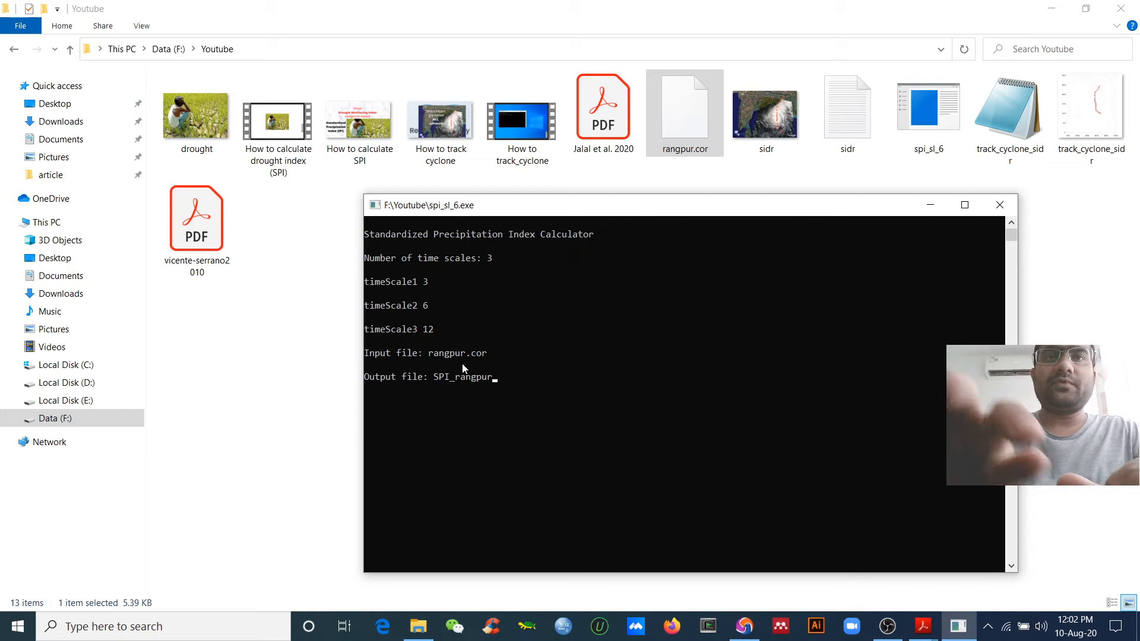
{"action": "type", "text": ".tx"}
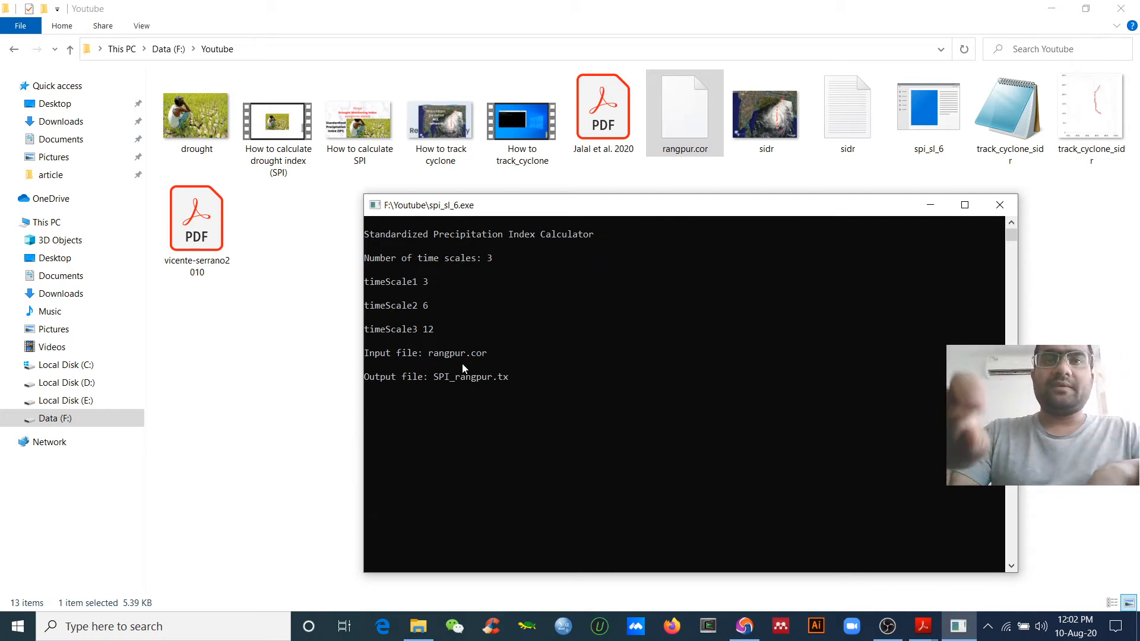
{"action": "type", "text": "t"}
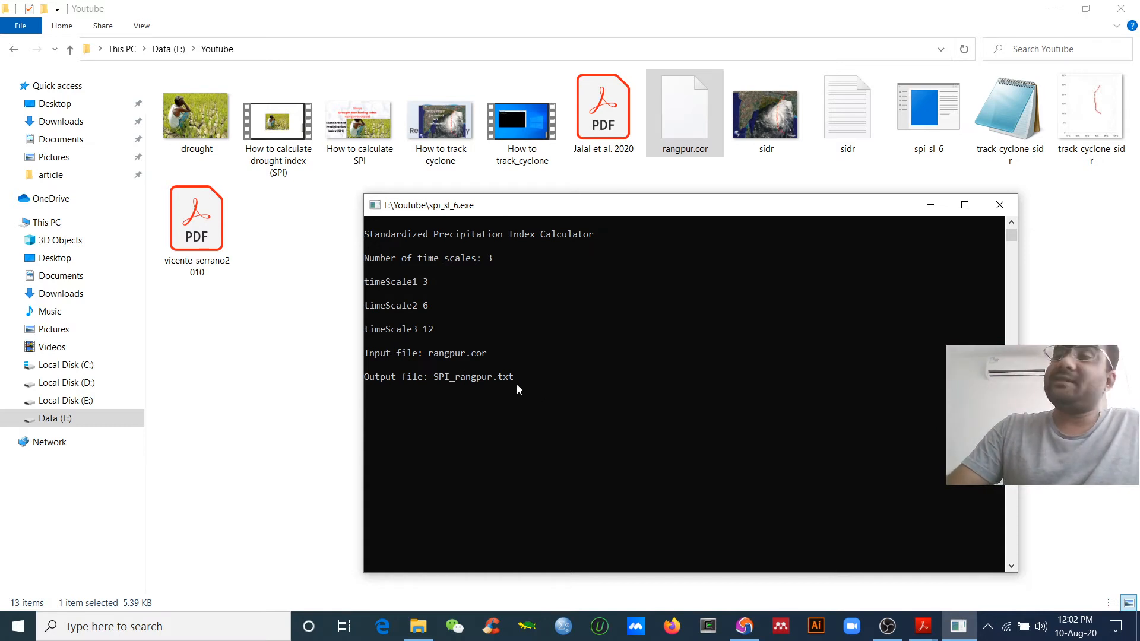
{"action": "left_click", "coordinate": [999, 205]}
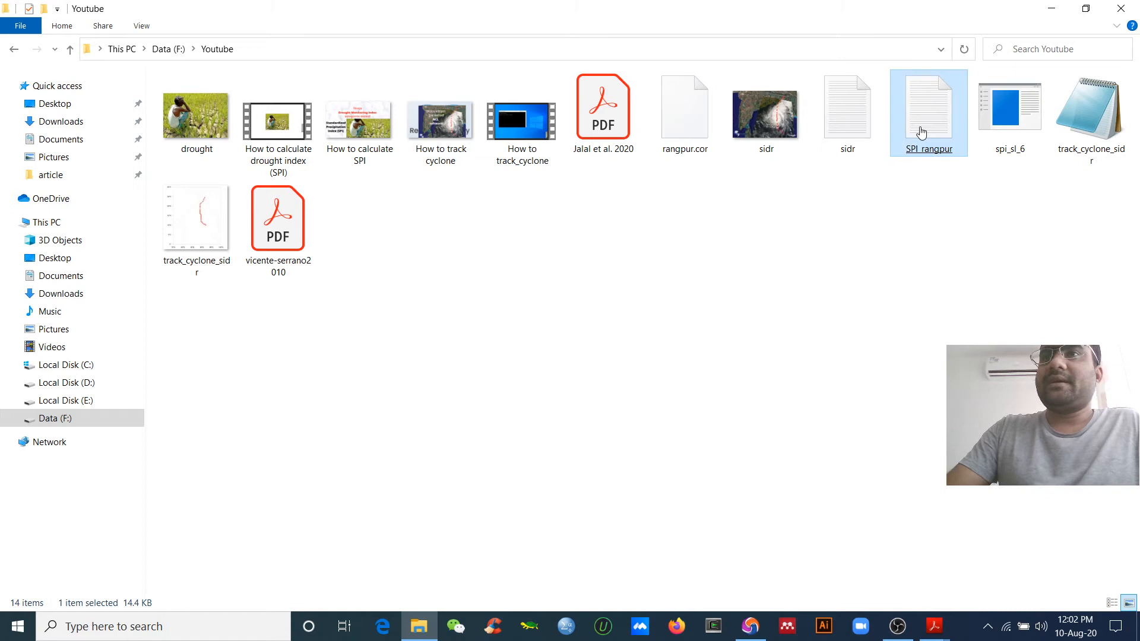
Step: Open the SPI_rangpur results file in Notepad
{"action": "double_click", "coordinate": [928, 113]}
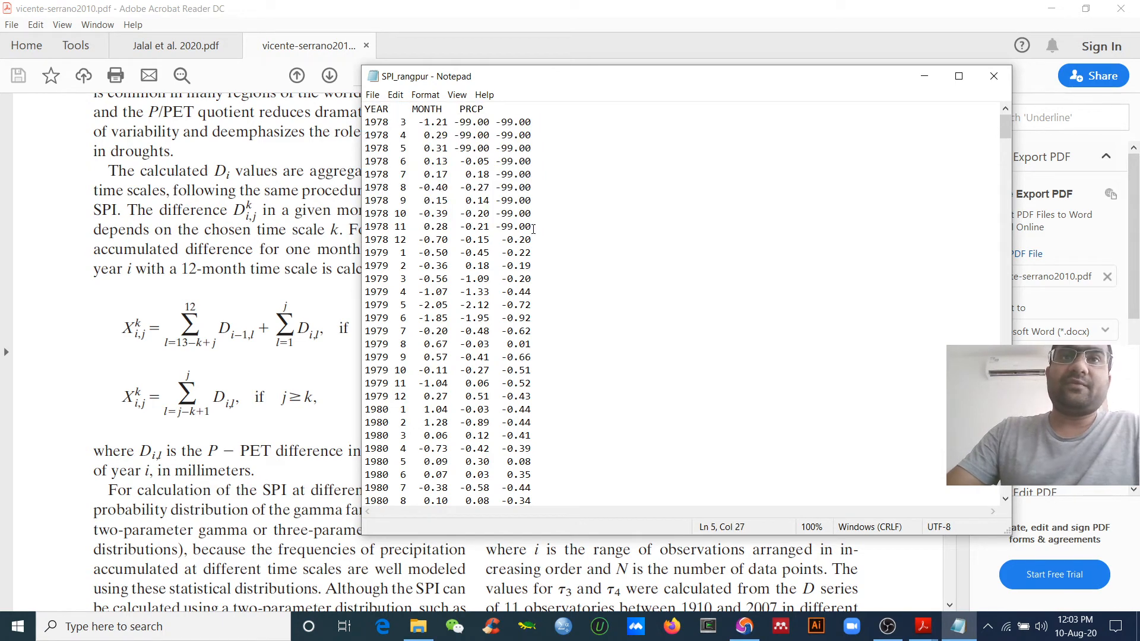
Step: Select the May 1979 SPI values (-2.05, -2.12, -0.72) and bring the Jalal paper forward
{"action": "left_click", "coordinate": [537, 240]}
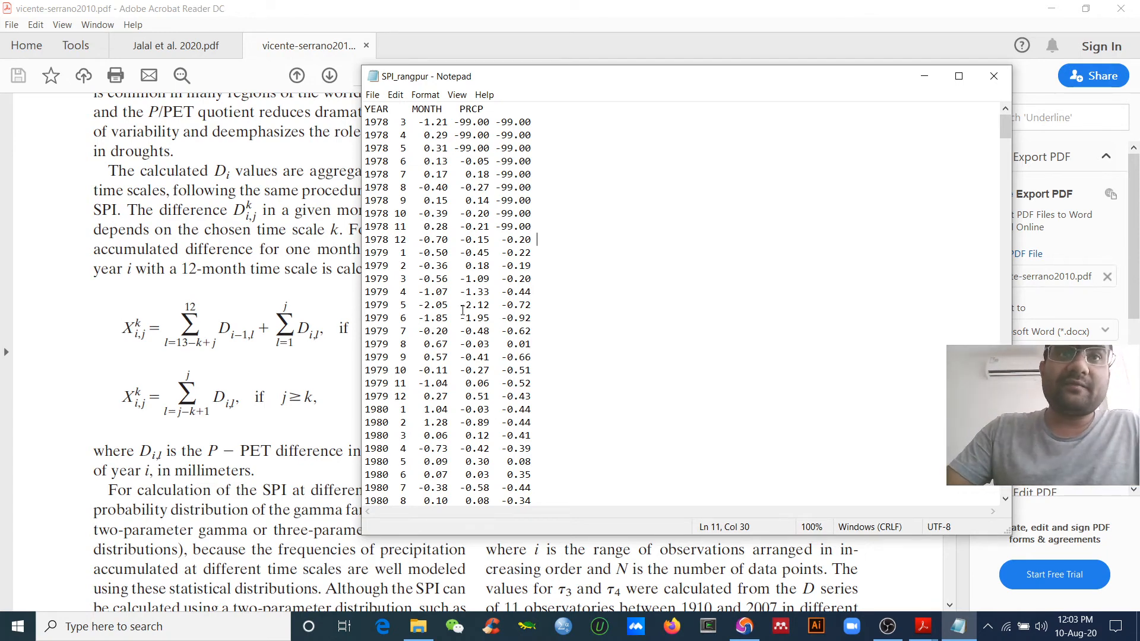
{"action": "scroll", "scroll_direction": "down", "scroll_amount": 3}
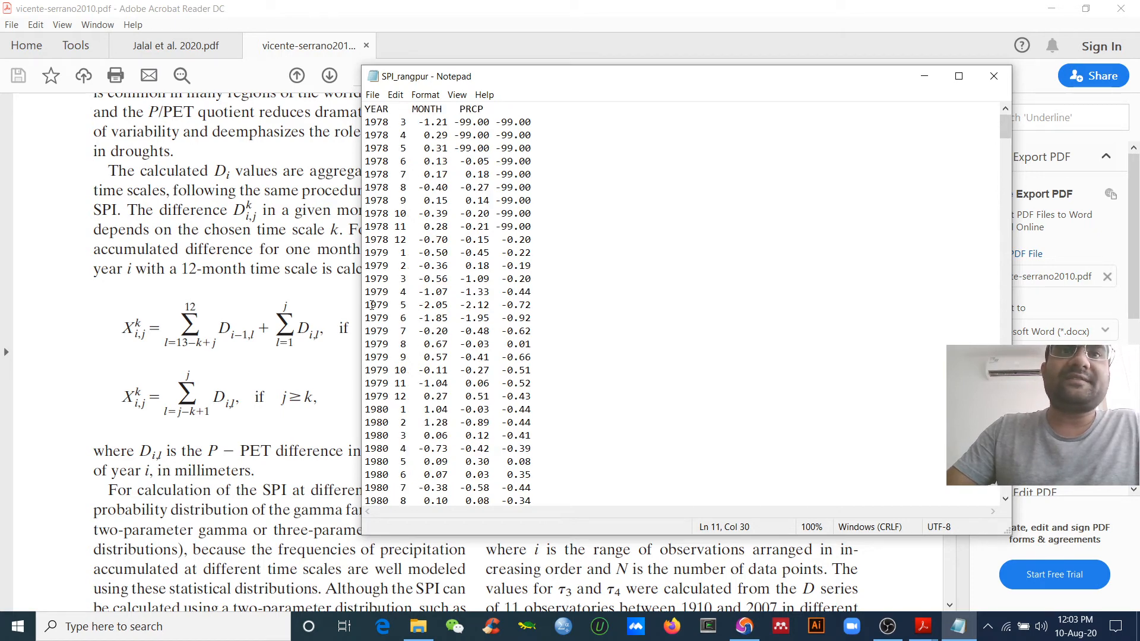
{"action": "triple_click", "coordinate": [447, 305]}
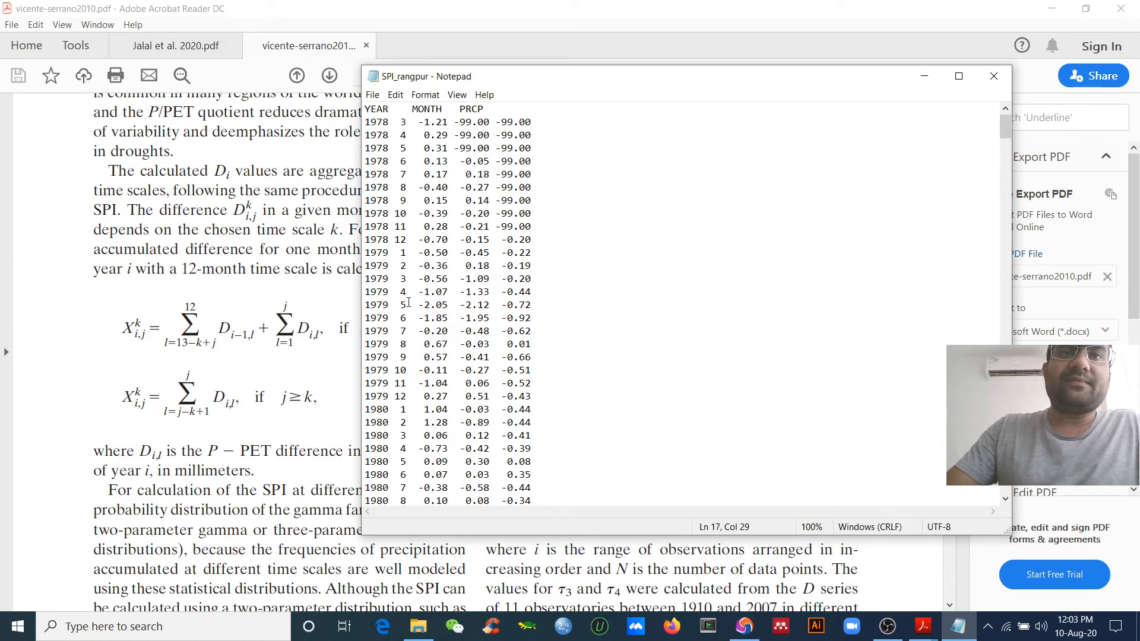
{"action": "left_click_drag", "start_coordinate": [420, 305], "coordinate": [531, 305]}
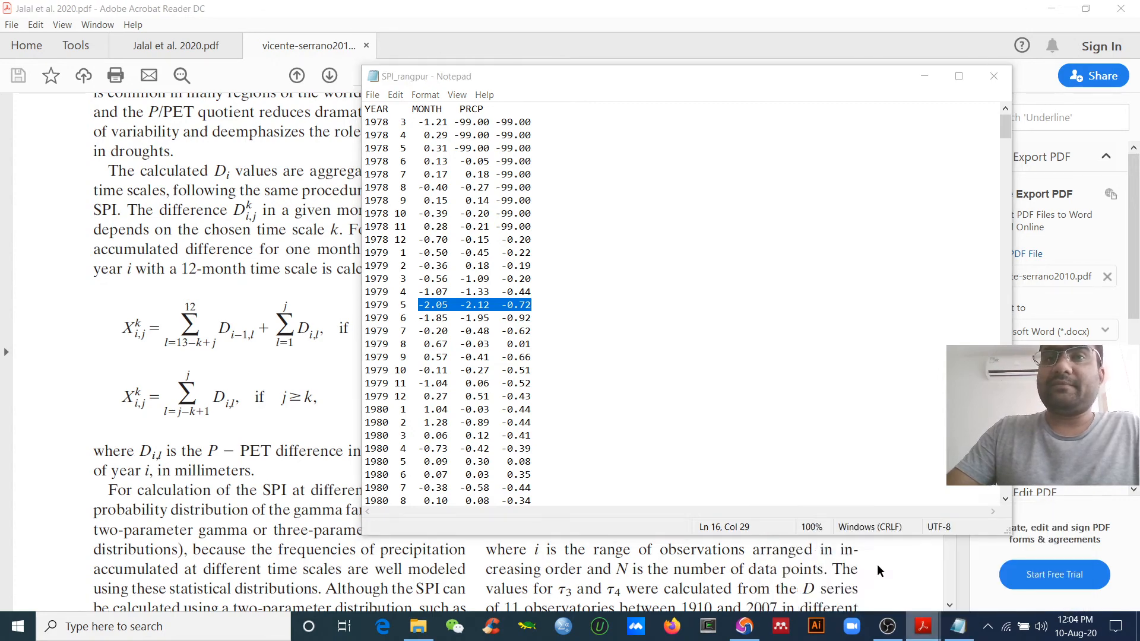
{"action": "left_click", "coordinate": [174, 45]}
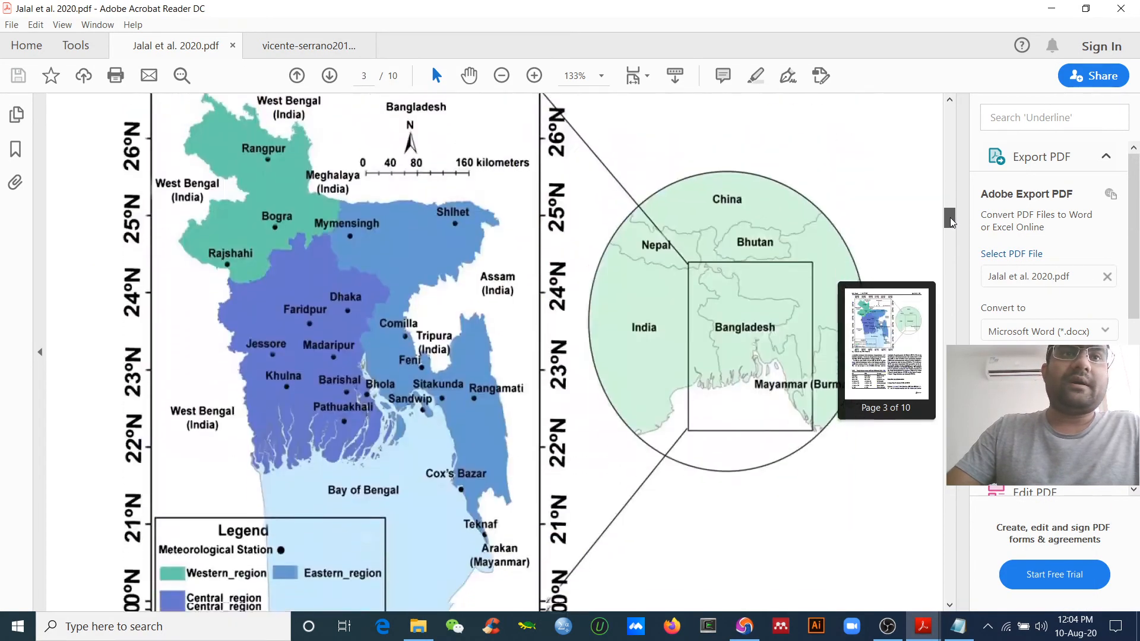
Step: Scroll to Table 1's drought categories and highlight 'Severe drought' after checking 'Extreme drought'
{"action": "scroll", "scroll_direction": "down", "scroll_amount": 3}
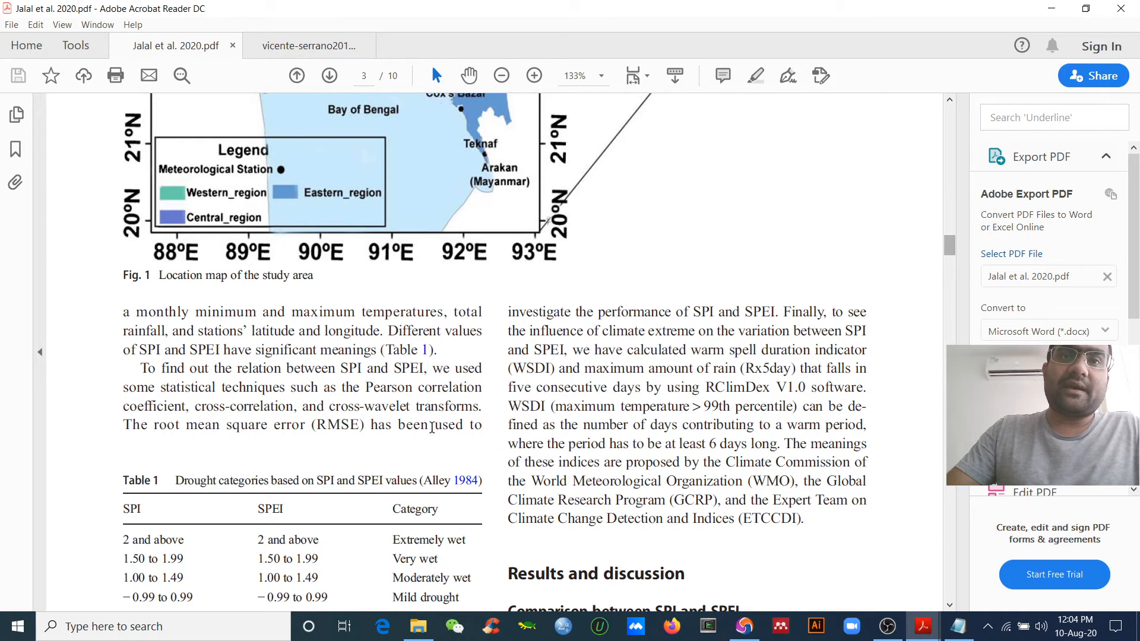
{"action": "scroll", "scroll_direction": "down", "scroll_amount": 3}
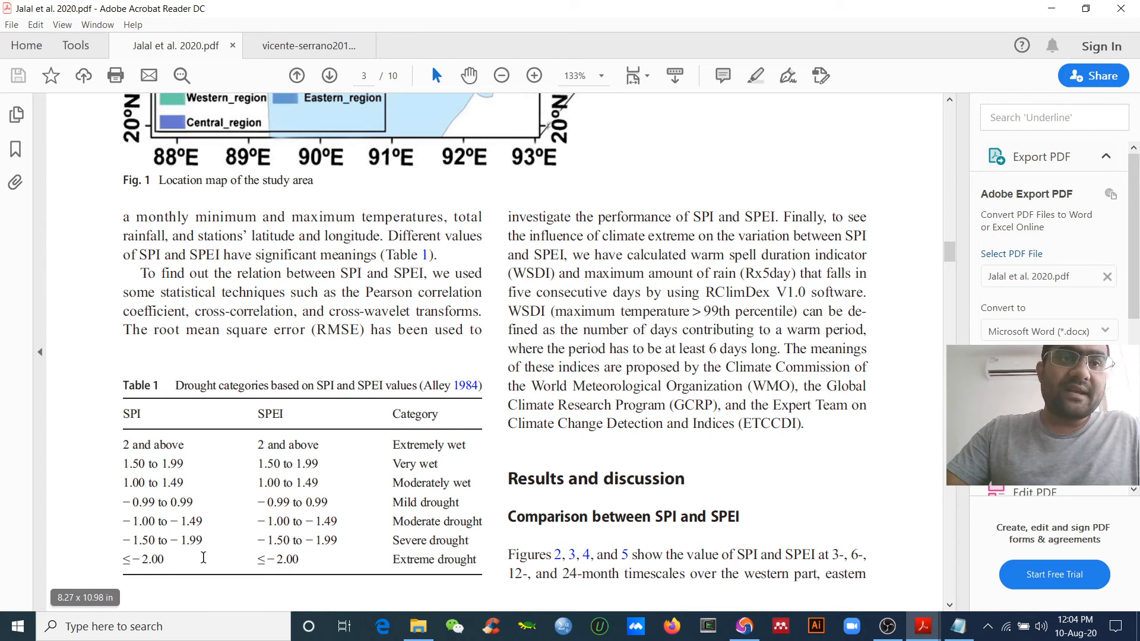
{"action": "mouse_move", "coordinate": [278, 560]}
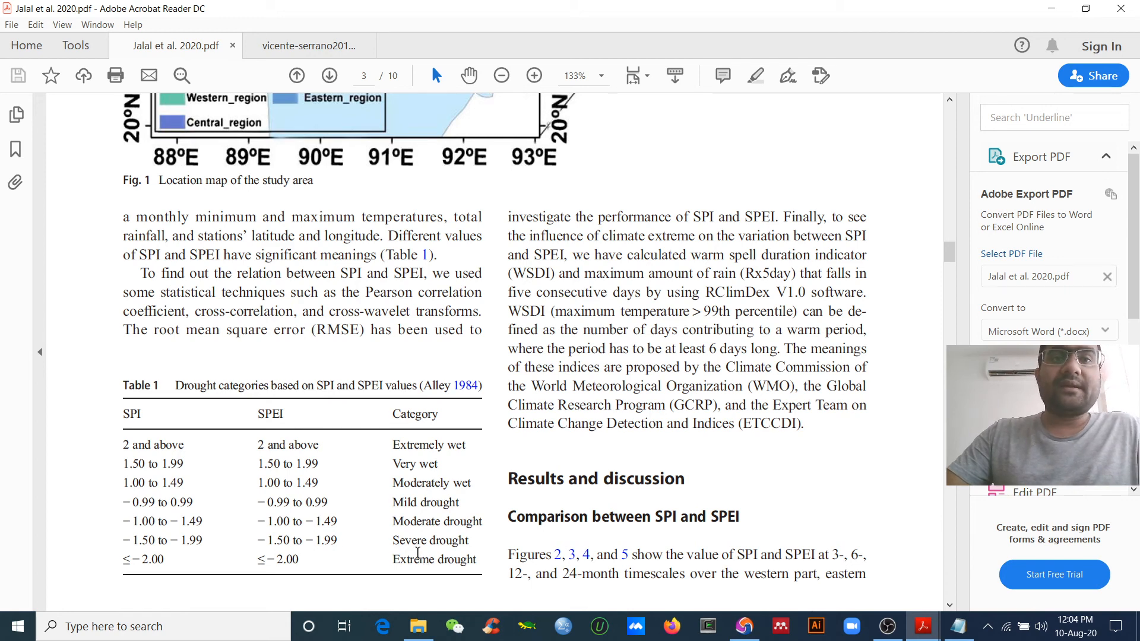
{"action": "double_click", "coordinate": [430, 560]}
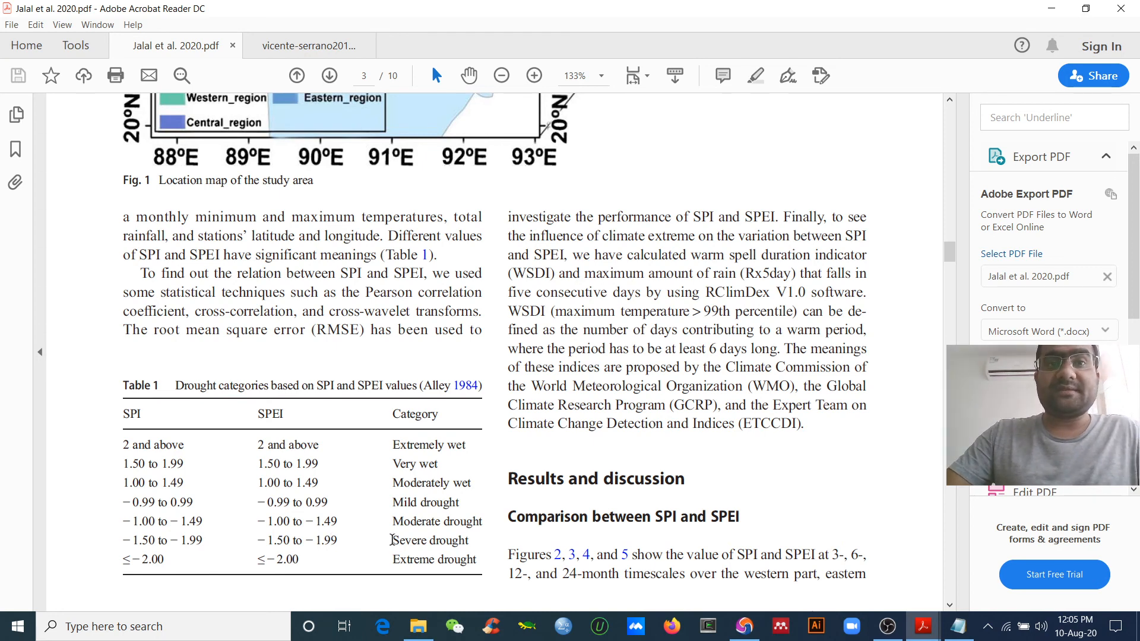
{"action": "double_click", "coordinate": [430, 540]}
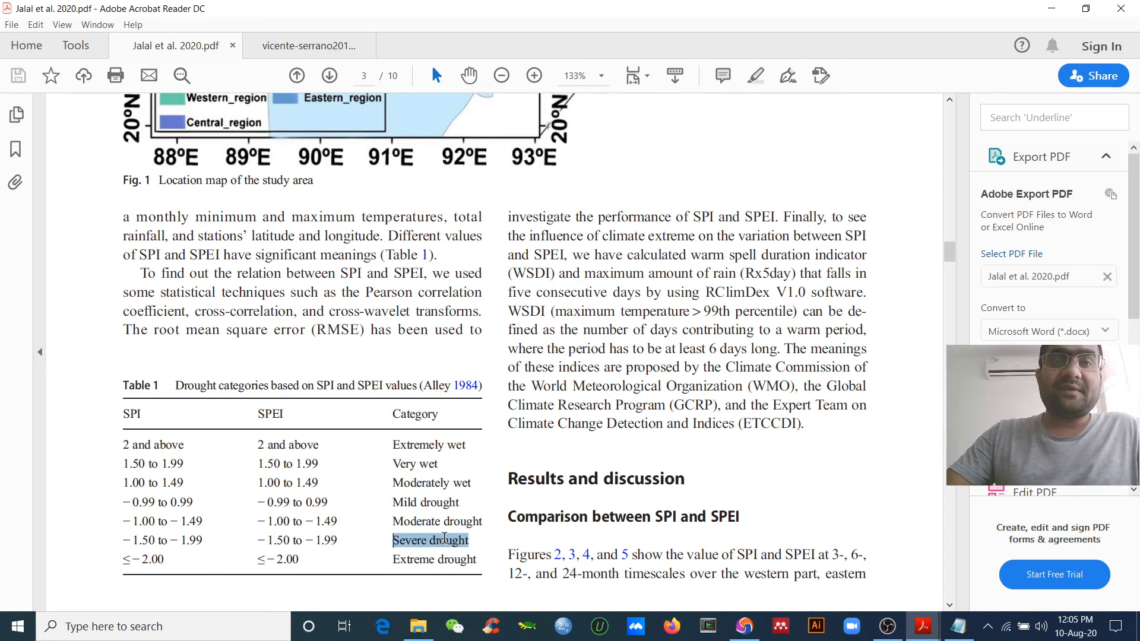